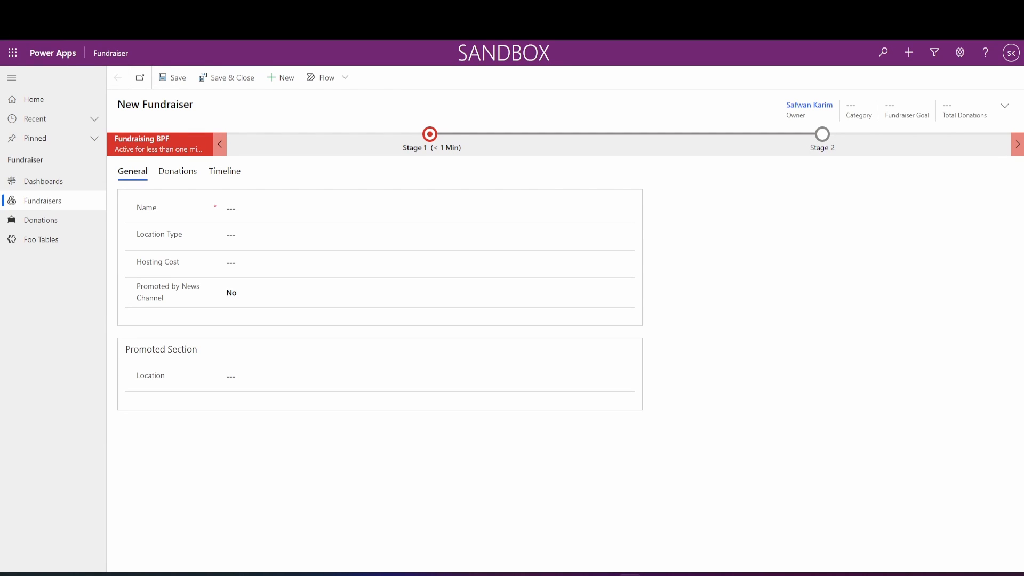
mouse_move(74, 365)
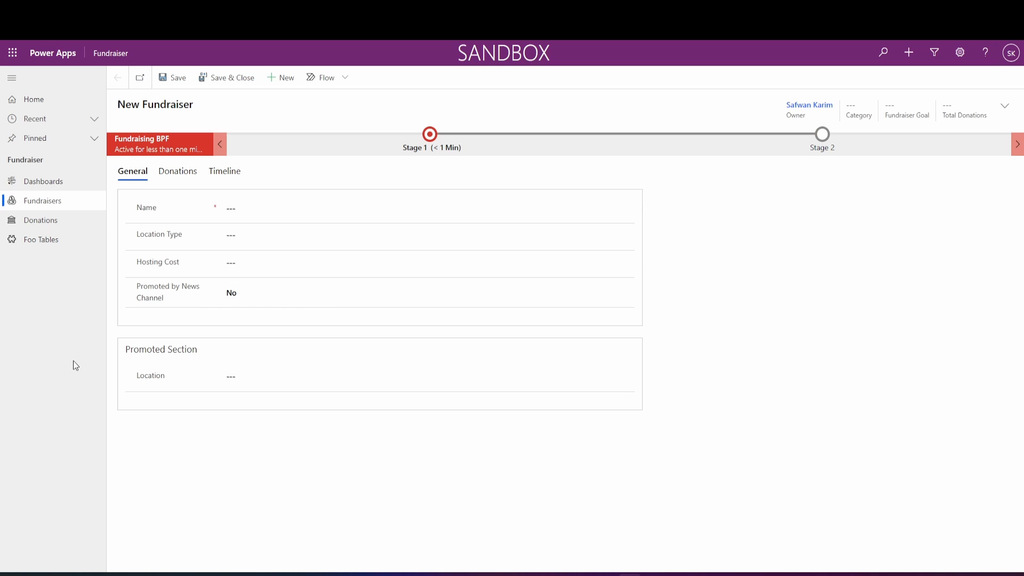
mouse_move(121, 345)
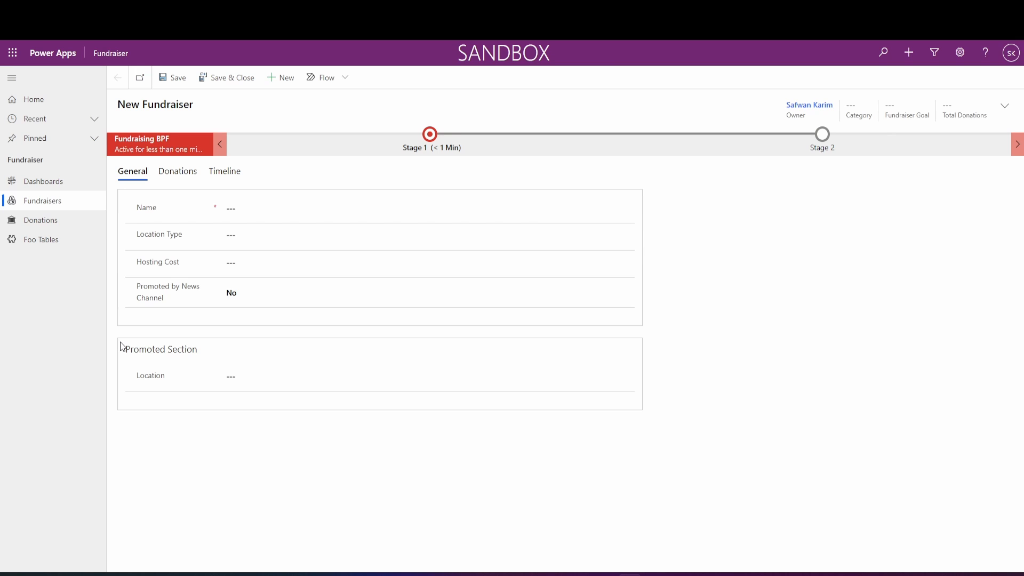
mouse_move(199, 188)
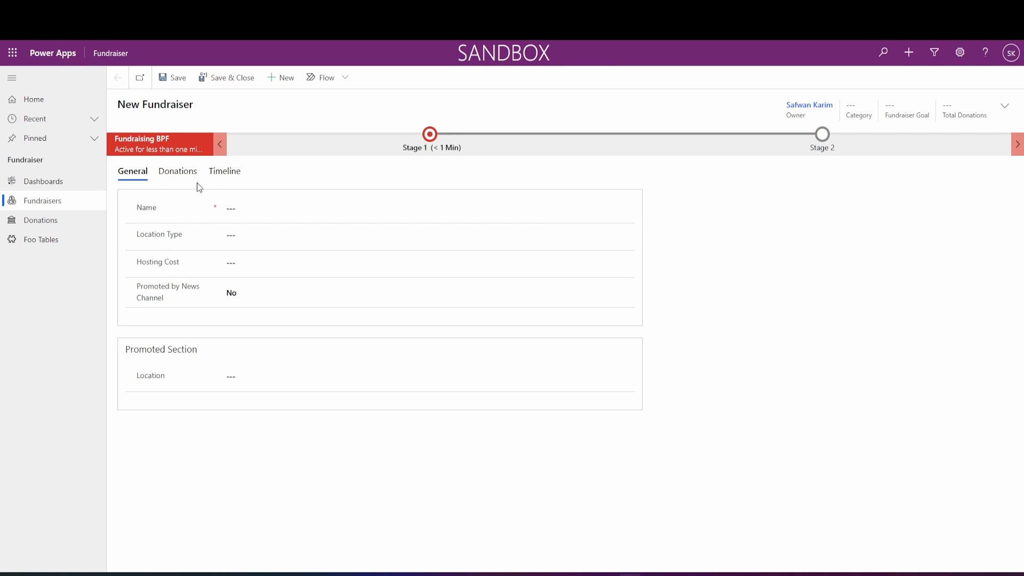
mouse_move(150, 305)
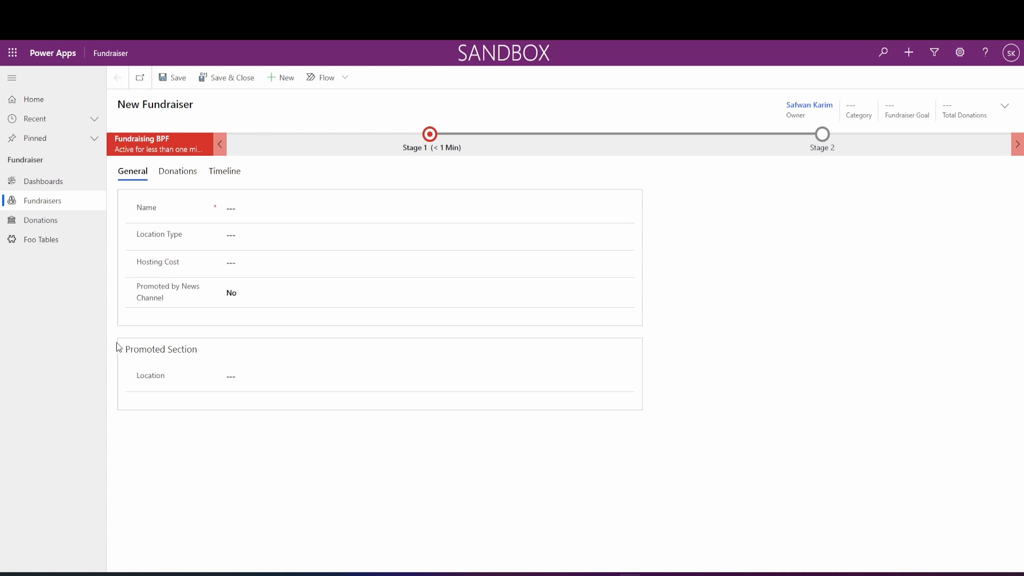
mouse_move(193, 241)
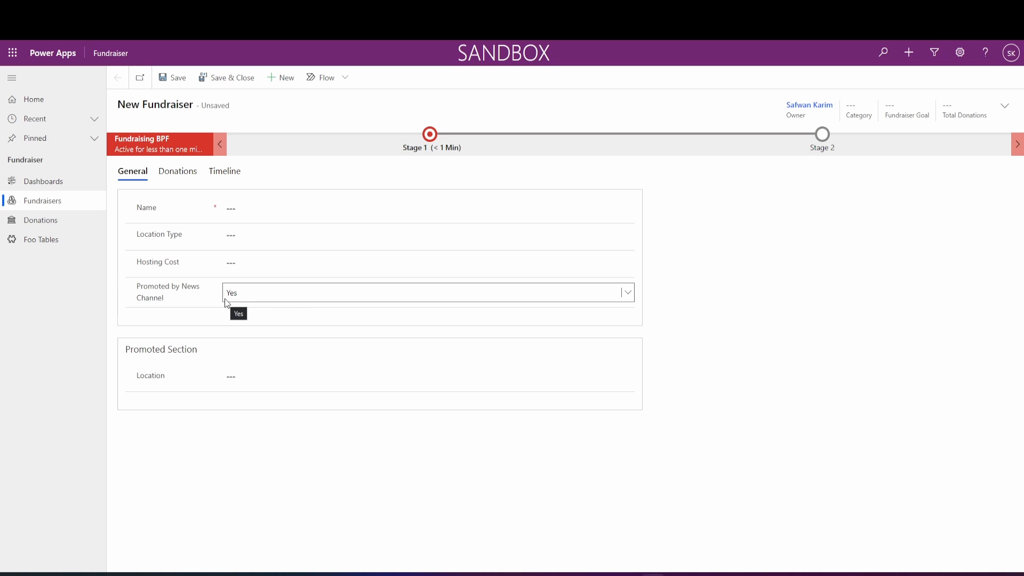
- Choose Yes for Promoted by News Channel on the new Fundraiser record
left_click(428, 262)
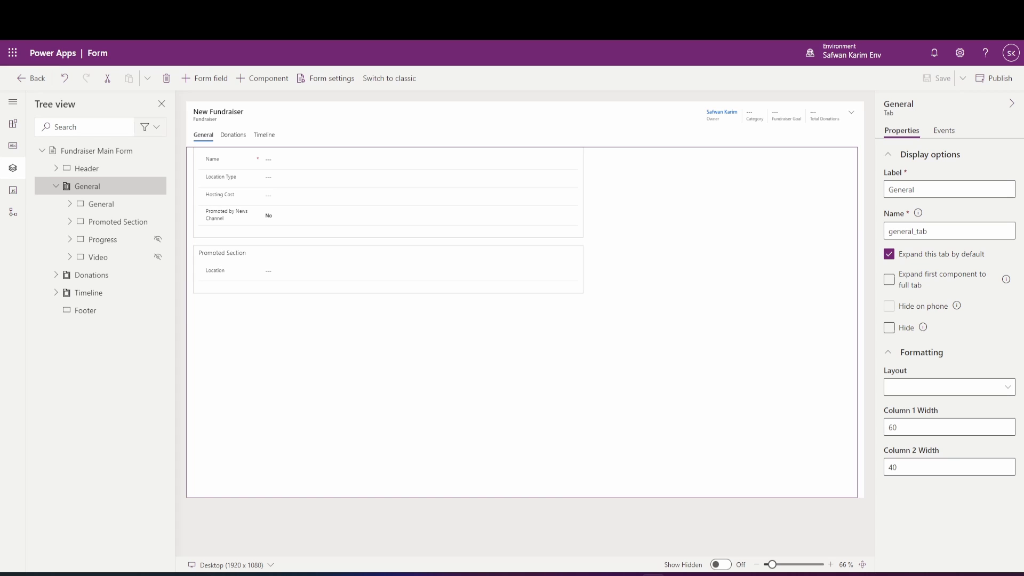
mouse_move(247, 169)
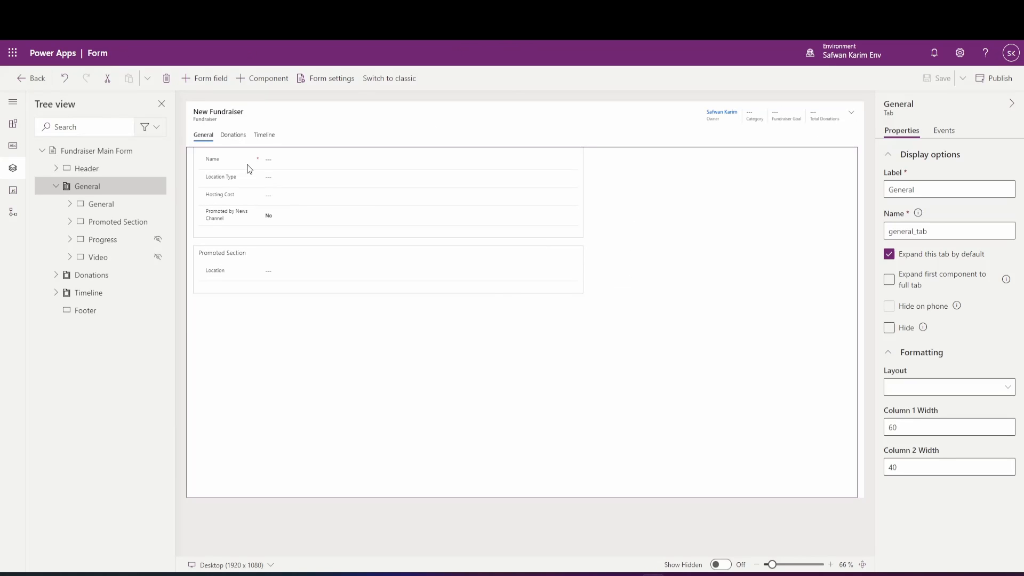
mouse_move(231, 154)
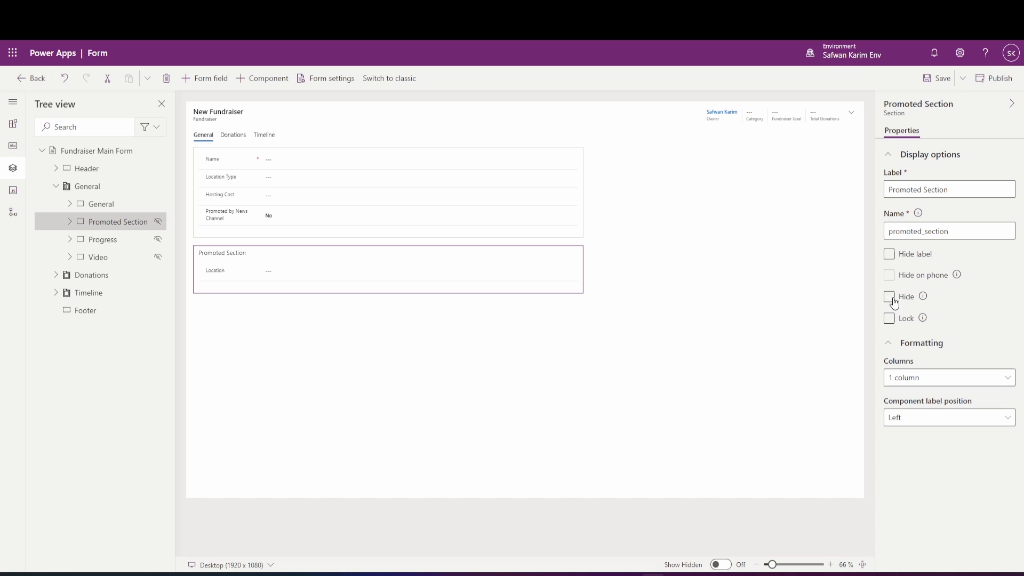
- Set the Donations tab to hidden by default, then return to the General tab
left_click(92, 274)
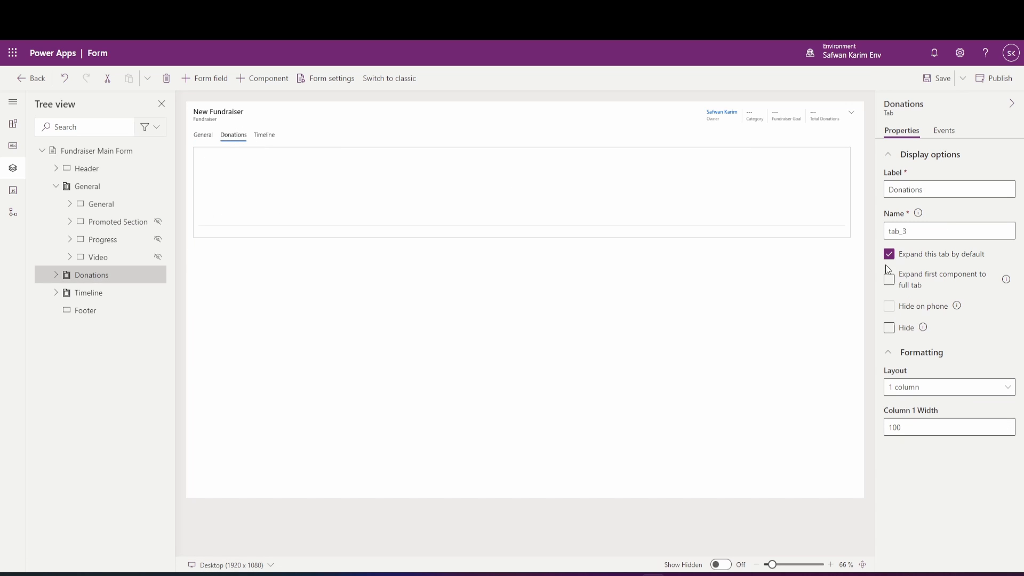
left_click(888, 327)
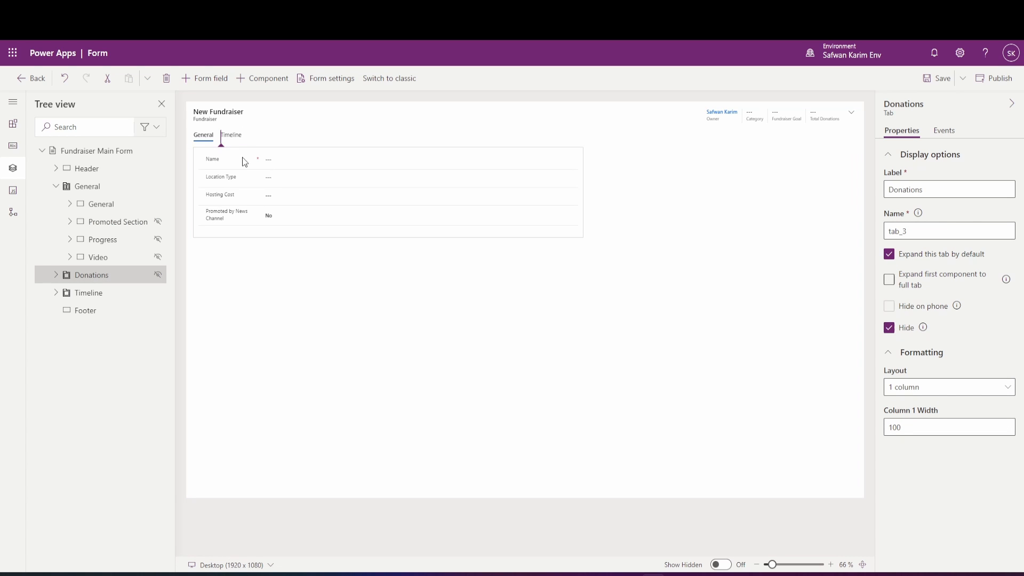
left_click(87, 186)
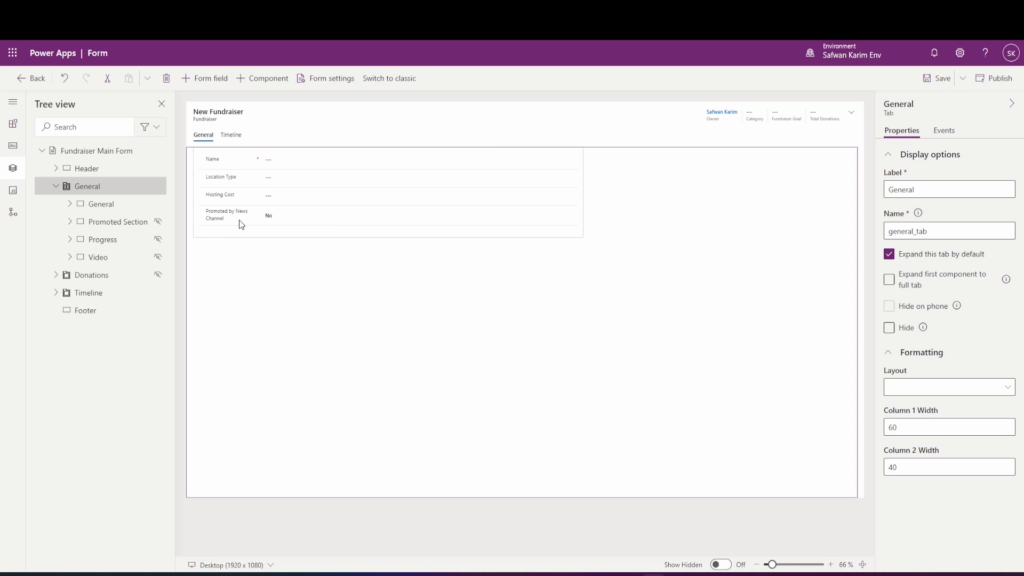
mouse_move(234, 127)
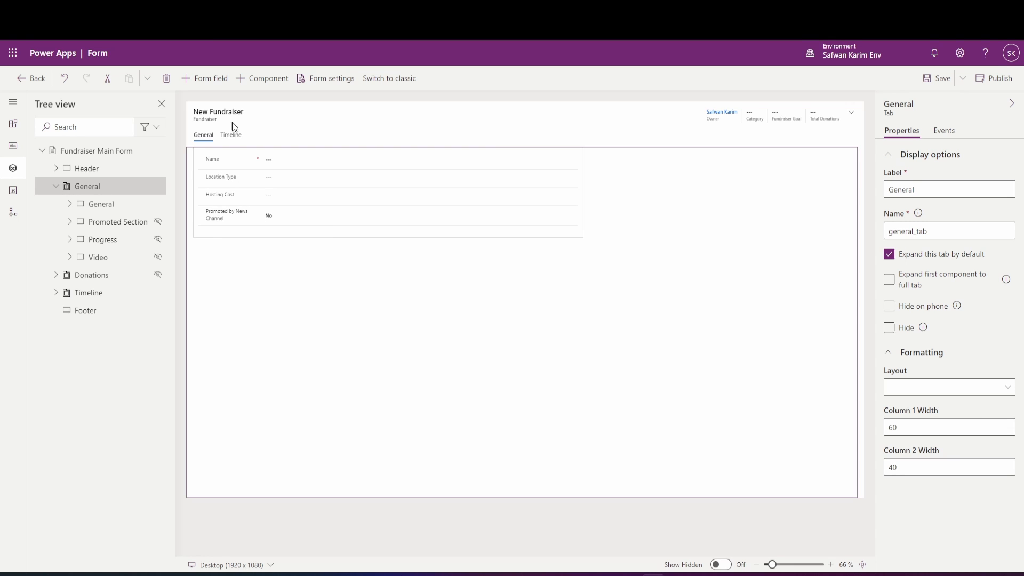
mouse_move(228, 218)
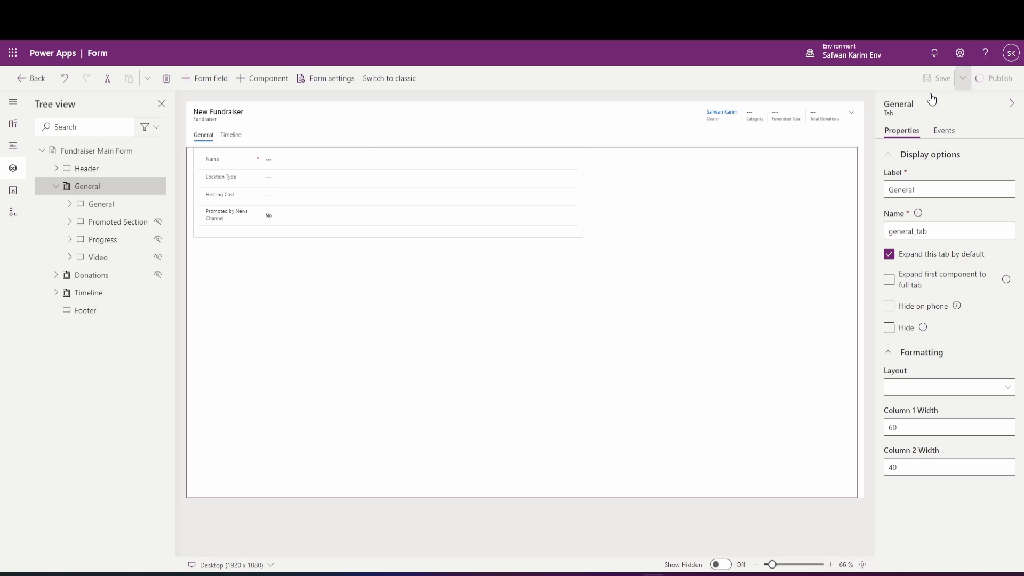
mouse_move(584, 556)
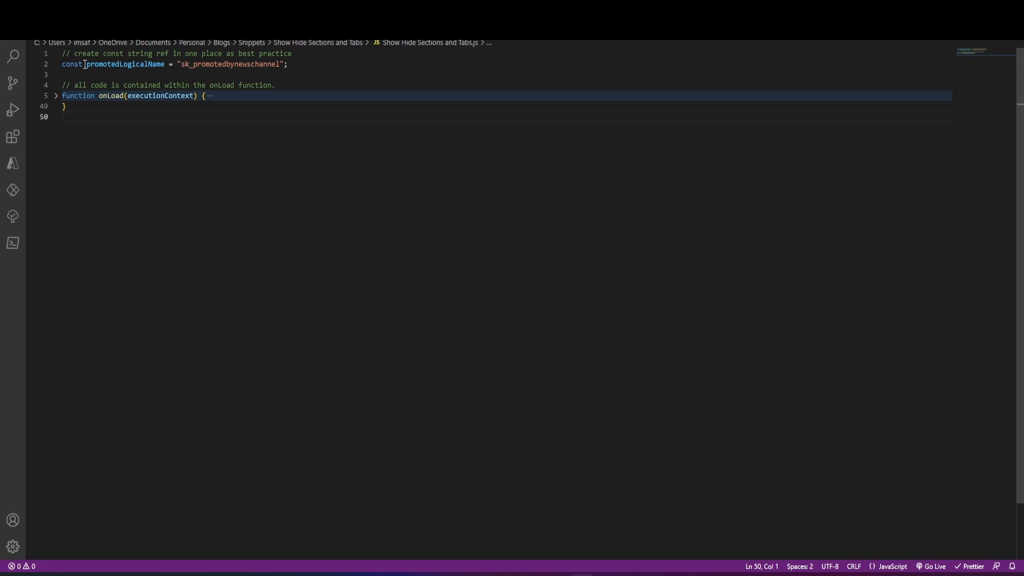
mouse_move(248, 65)
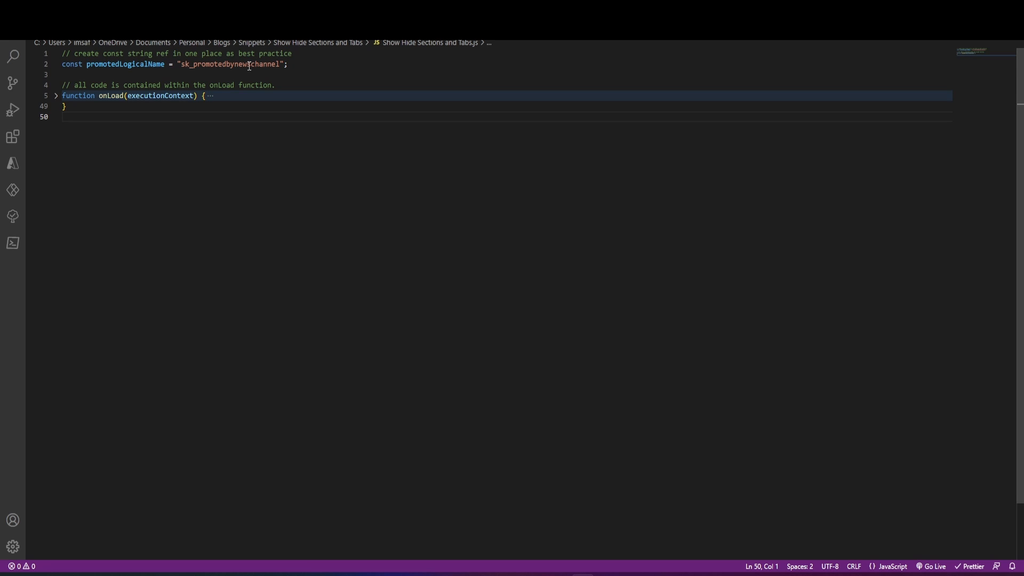
mouse_move(96, 95)
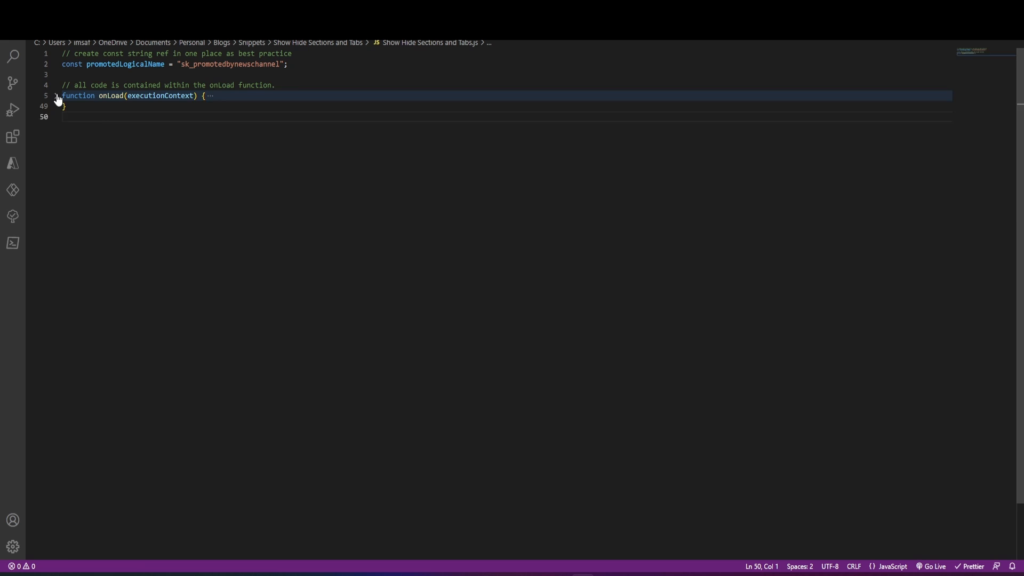
- Unfold the onLoad, waitForFormLoad and addEventListener functions, highlighting the Xrm references
left_click(56, 95)
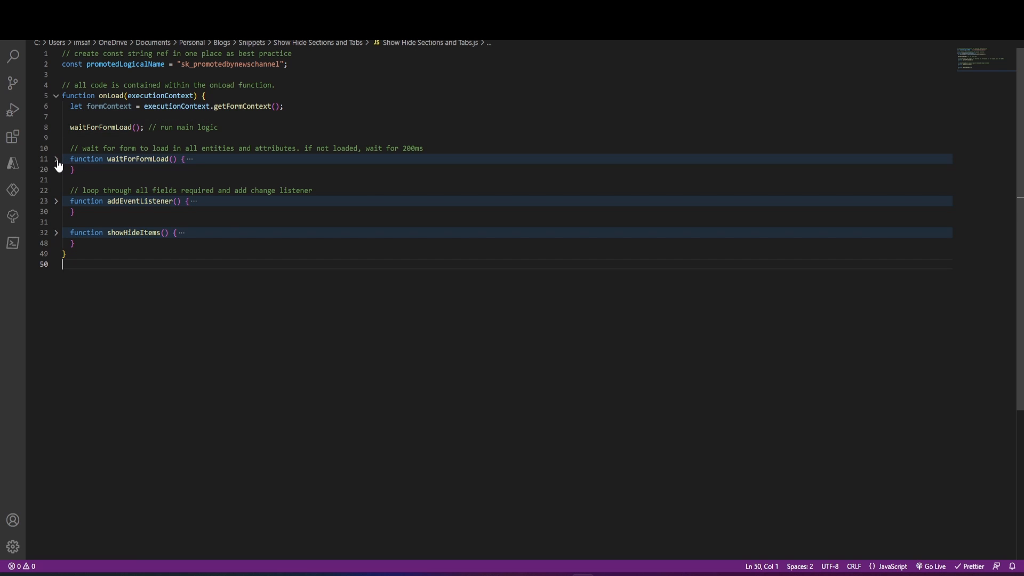
left_click(57, 159)
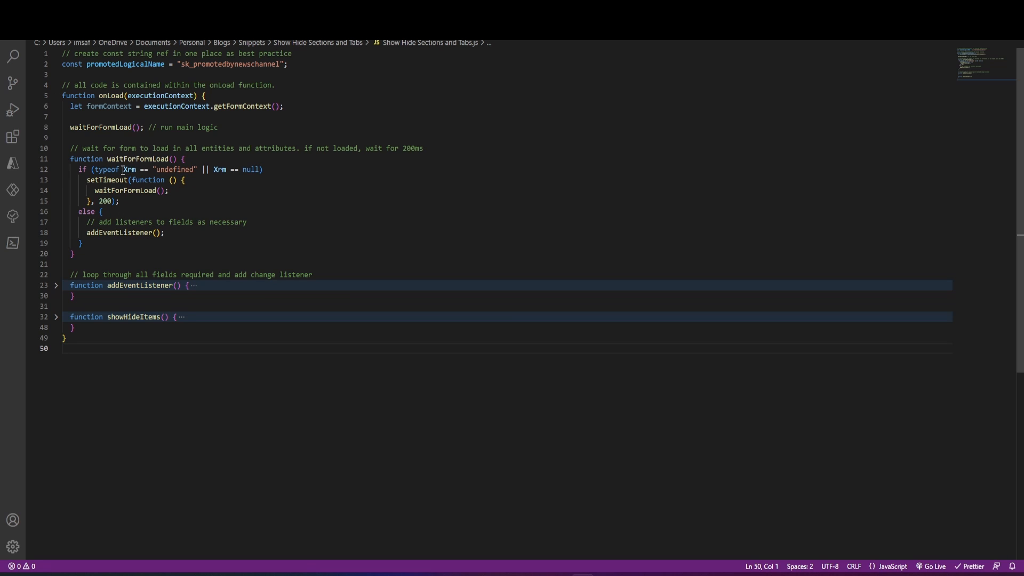
double_click(129, 169)
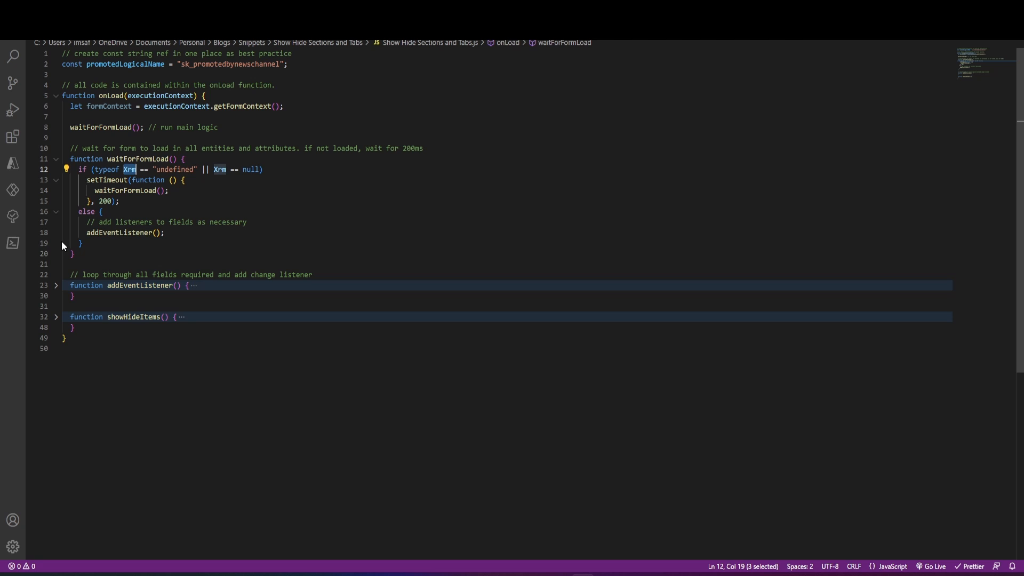
mouse_move(104, 233)
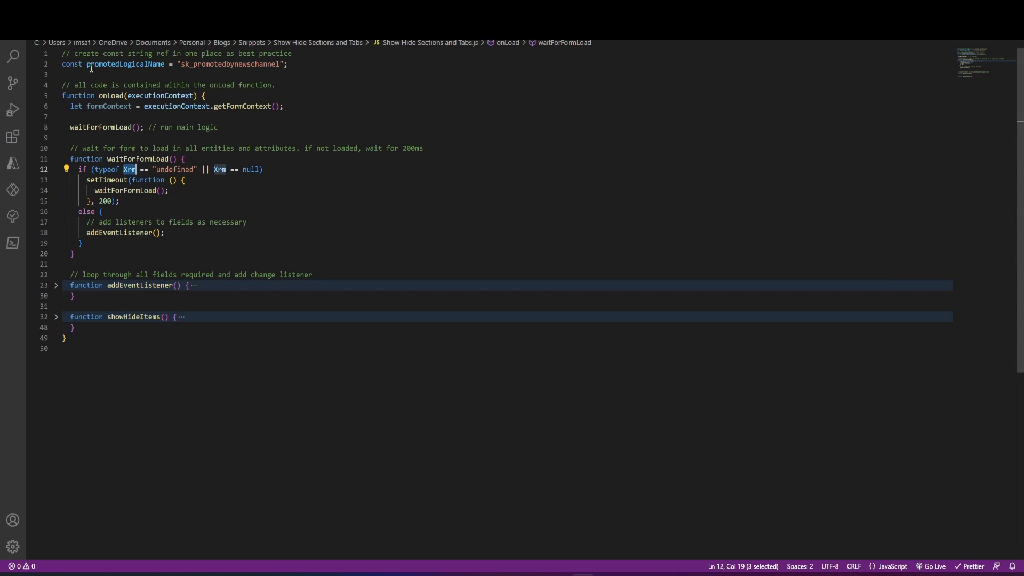
left_click(57, 285)
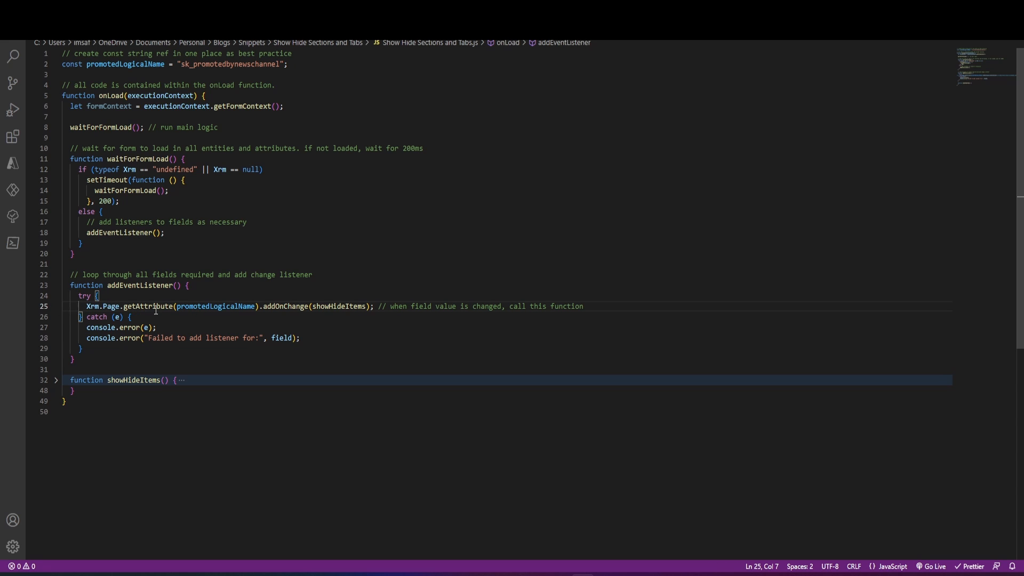
- Unfold showHideItems and highlight its references to review the show/hide logic
double_click(284, 306)
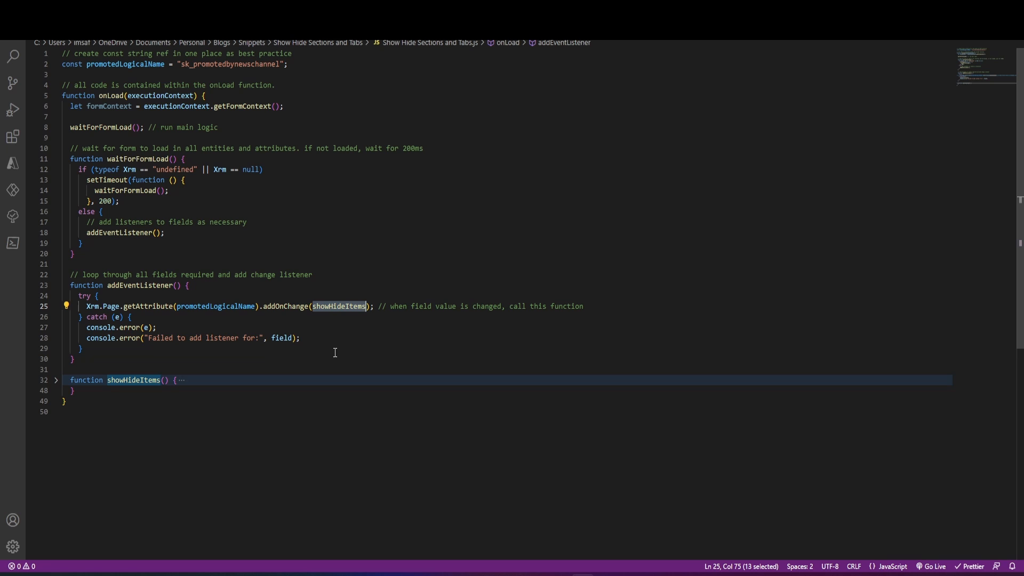
left_click(56, 379)
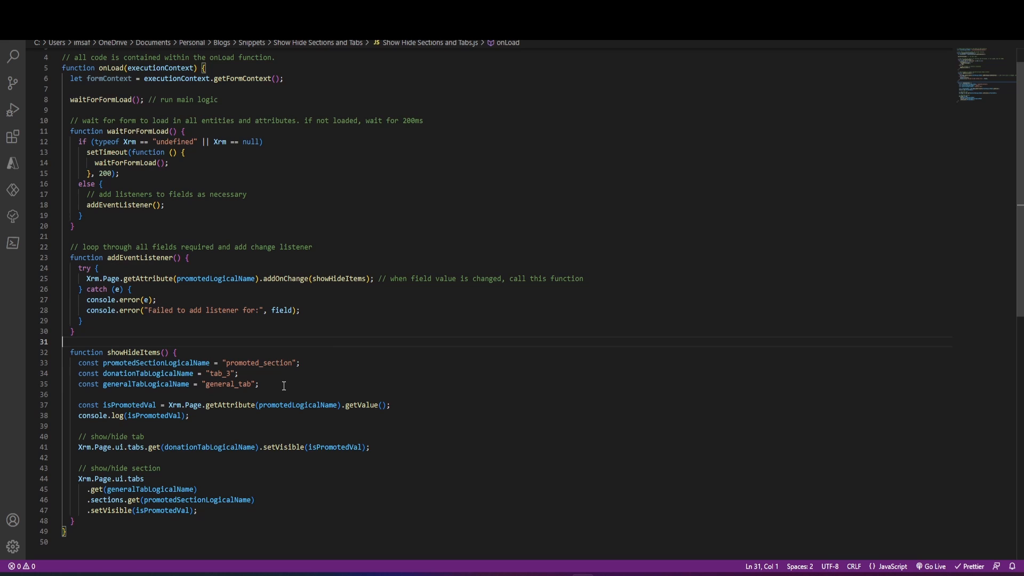
double_click(124, 363)
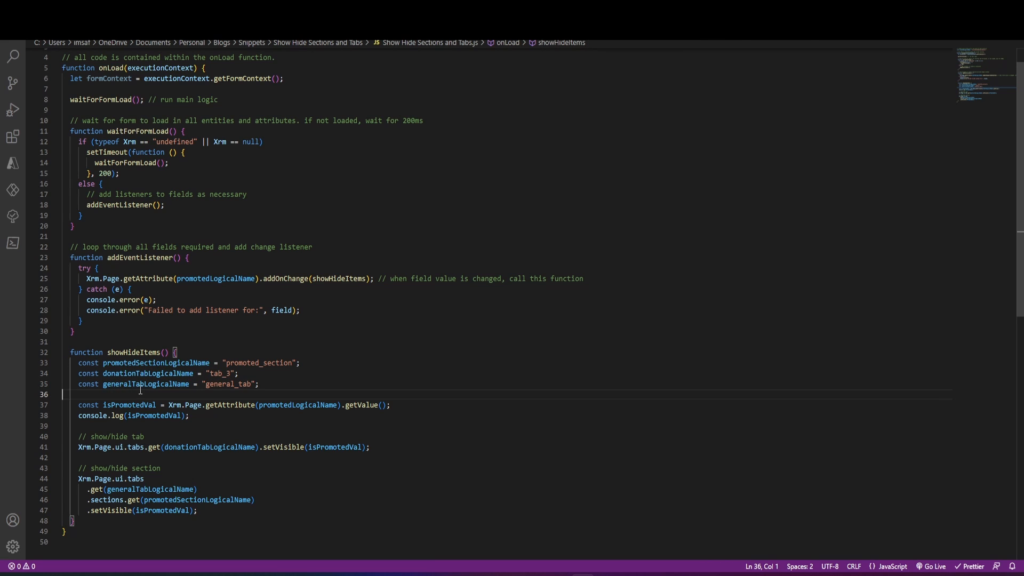
left_click(260, 383)
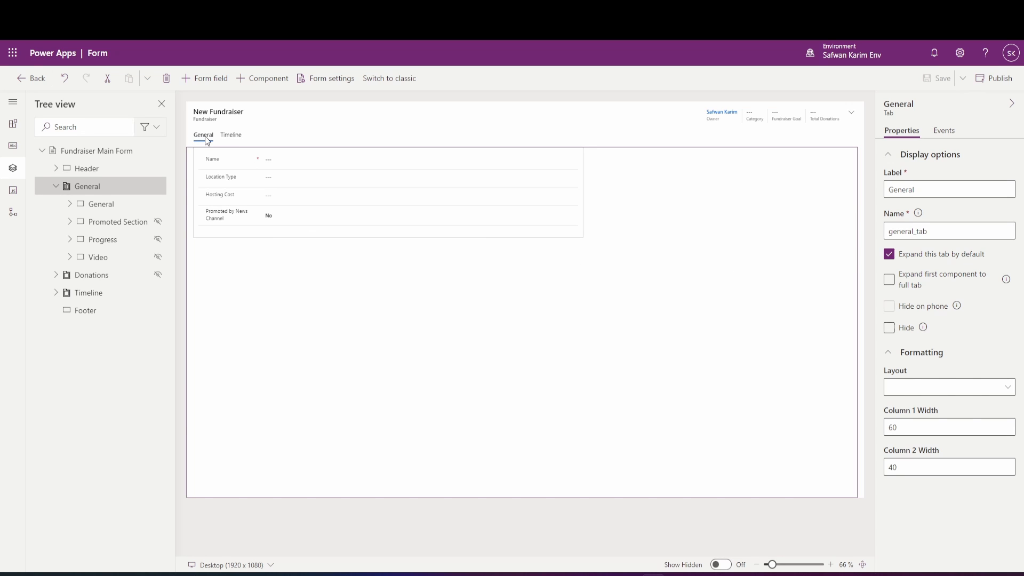
left_click(949, 231)
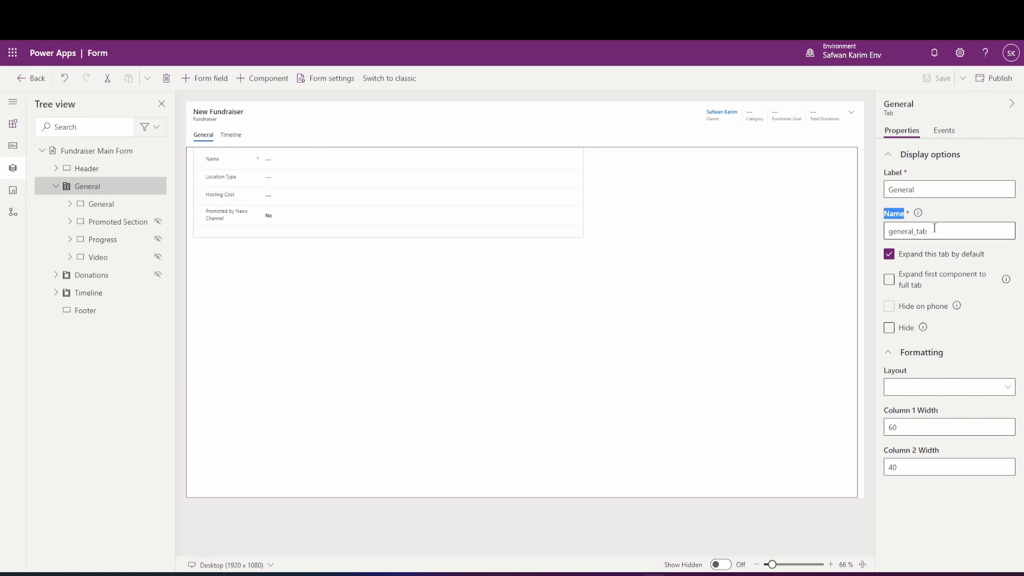
left_click(948, 231)
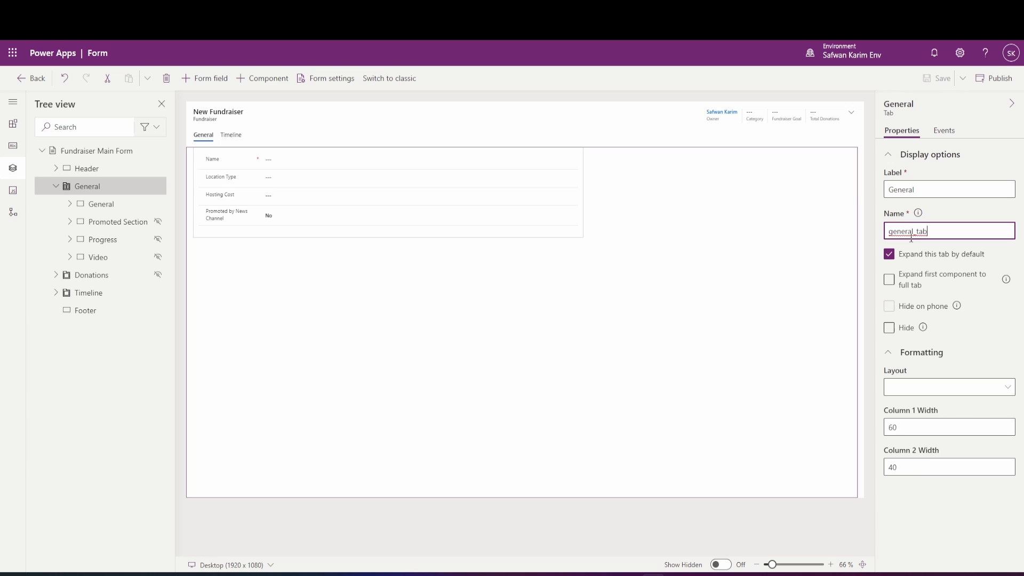
mouse_move(108, 257)
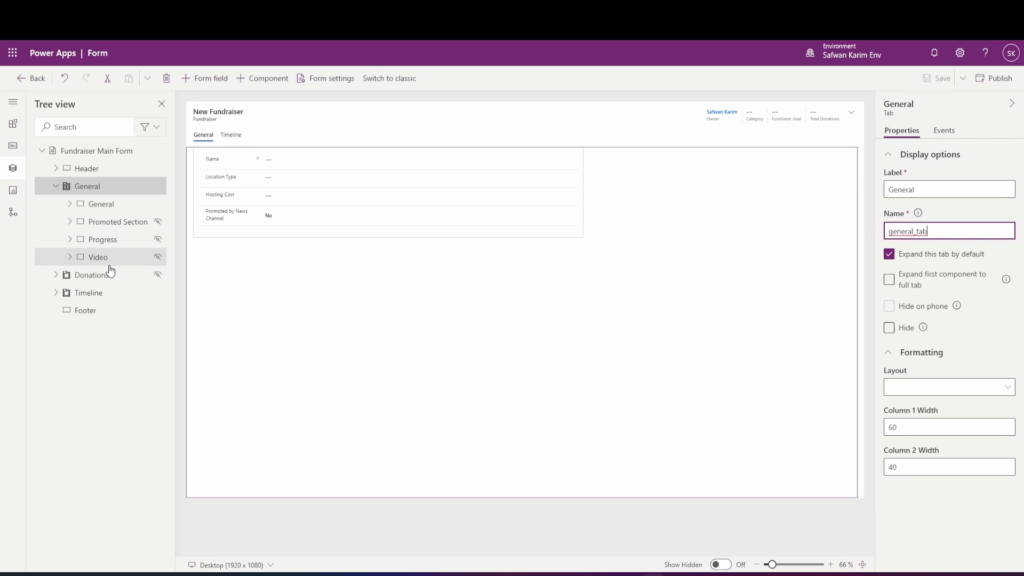
left_click(91, 274)
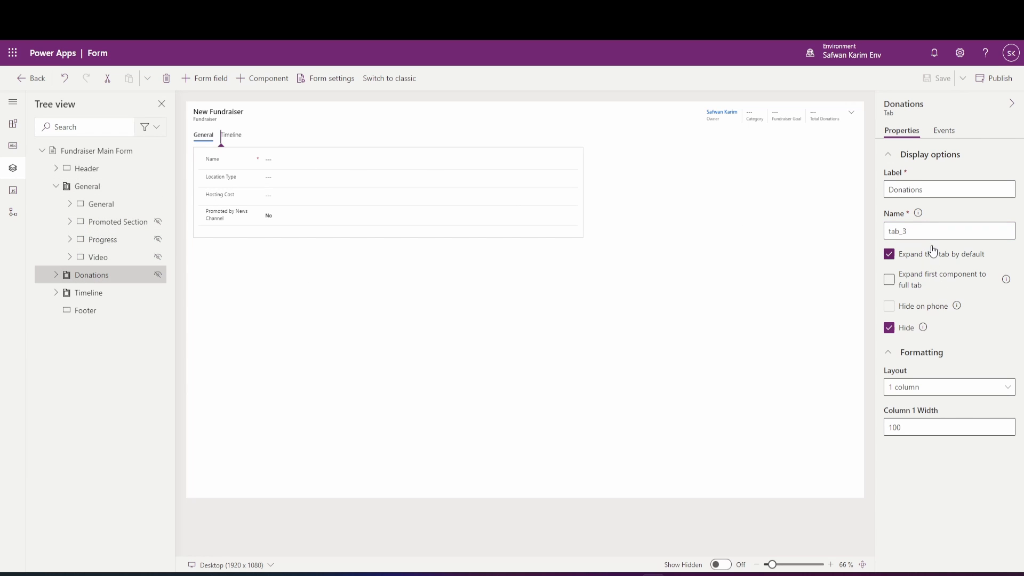
triple_click(948, 230)
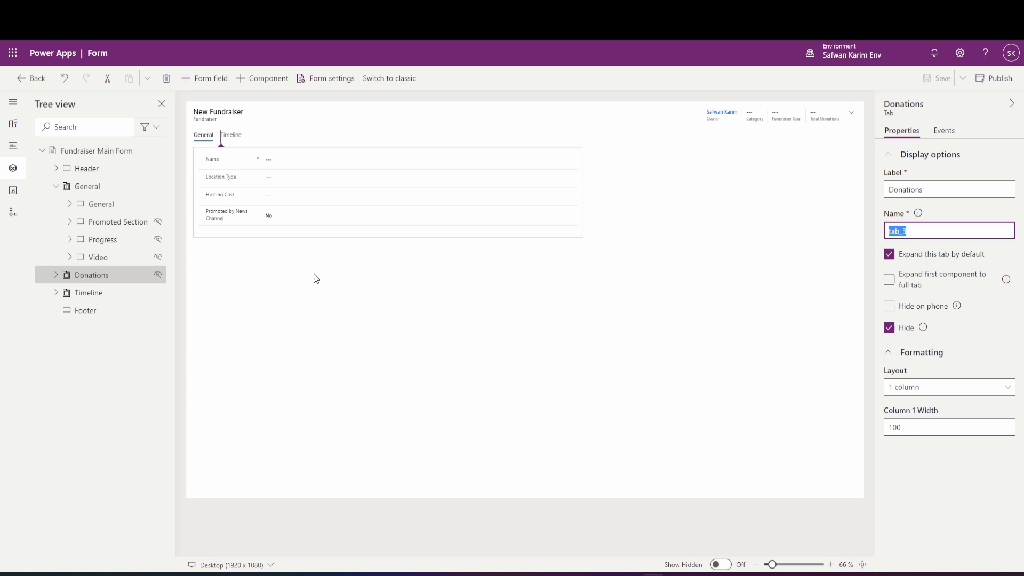
left_click(118, 222)
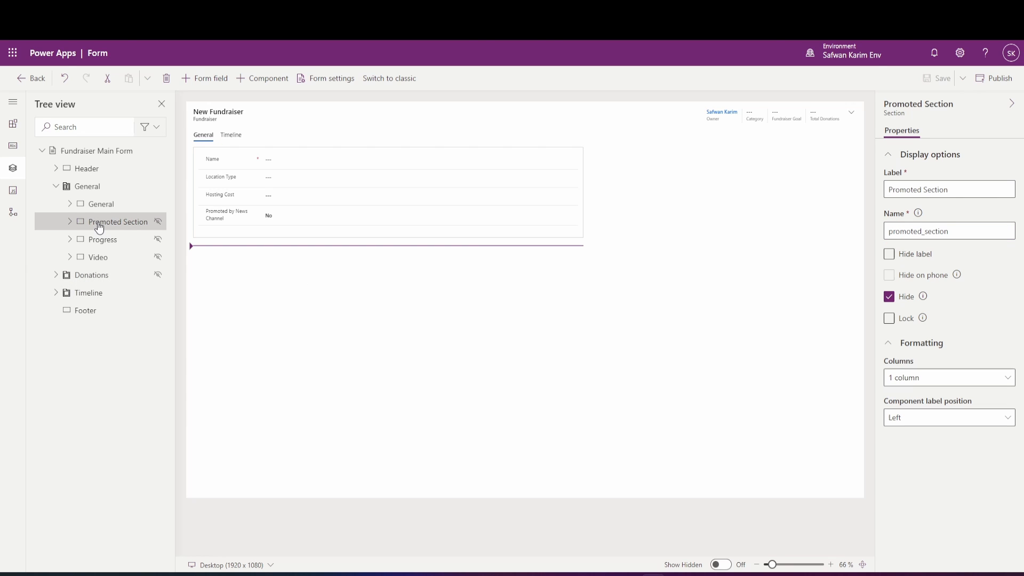
left_click(949, 230)
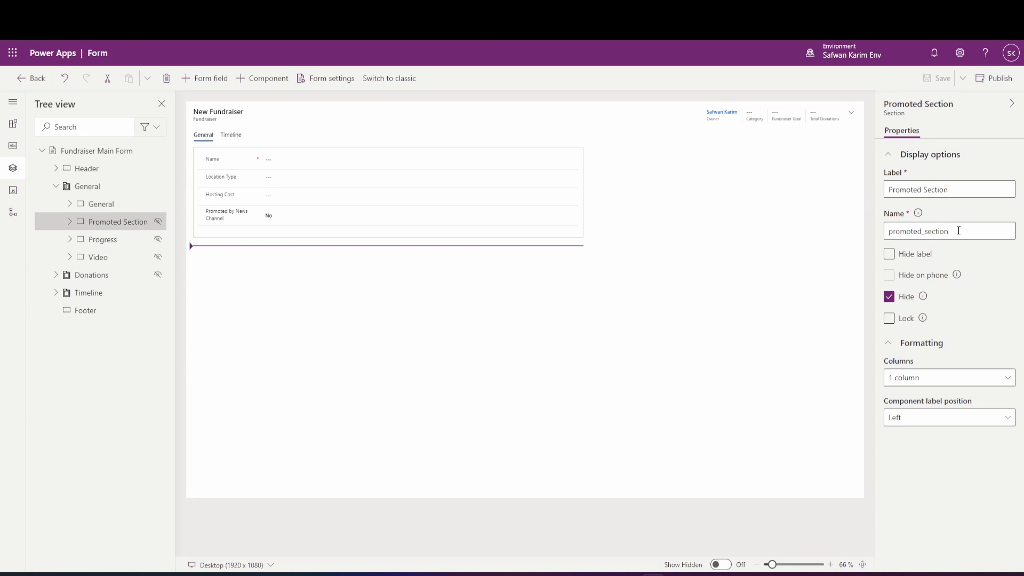
mouse_move(747, 276)
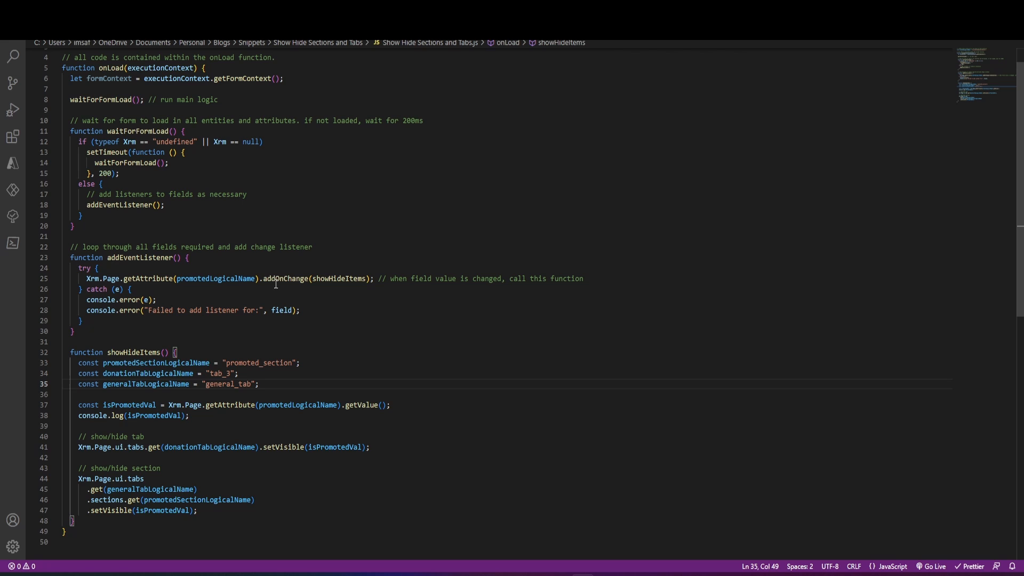
mouse_move(169, 404)
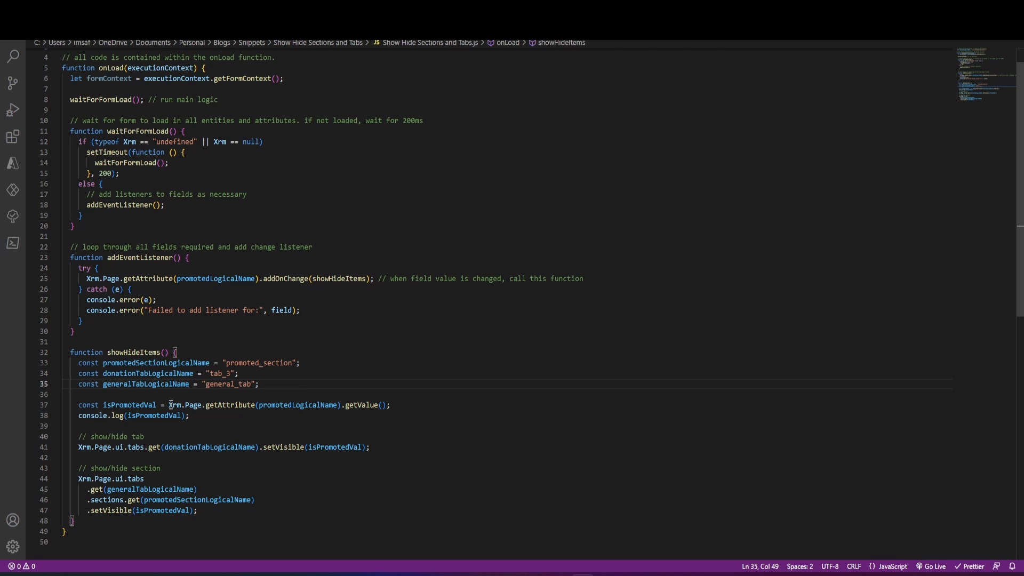
mouse_move(273, 404)
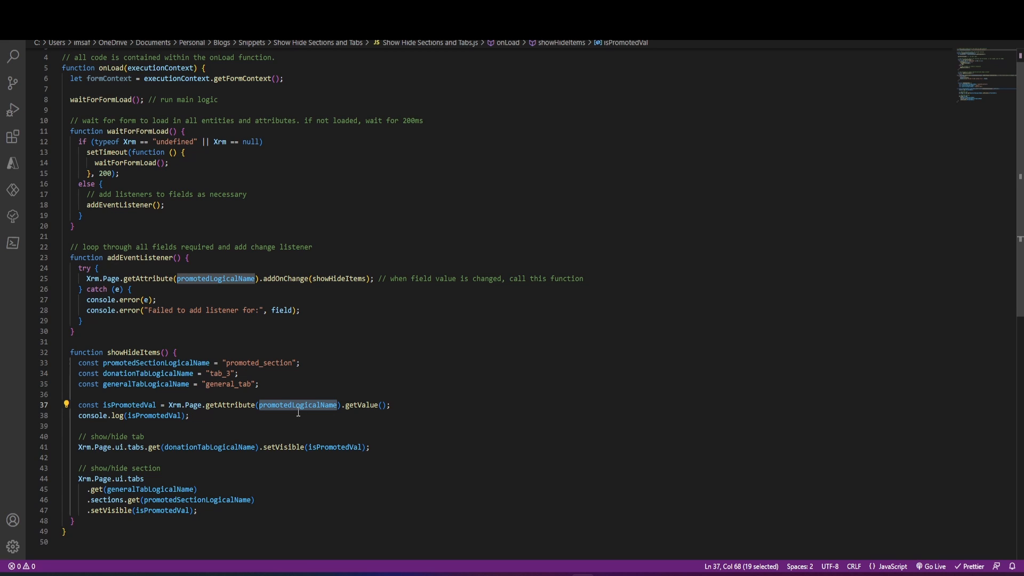
double_click(361, 406)
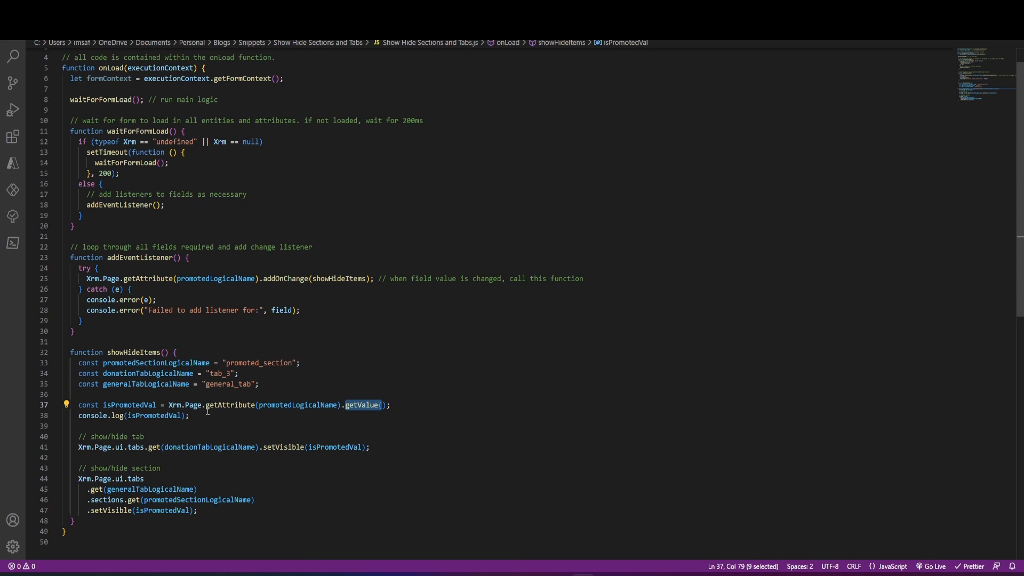
mouse_move(175, 405)
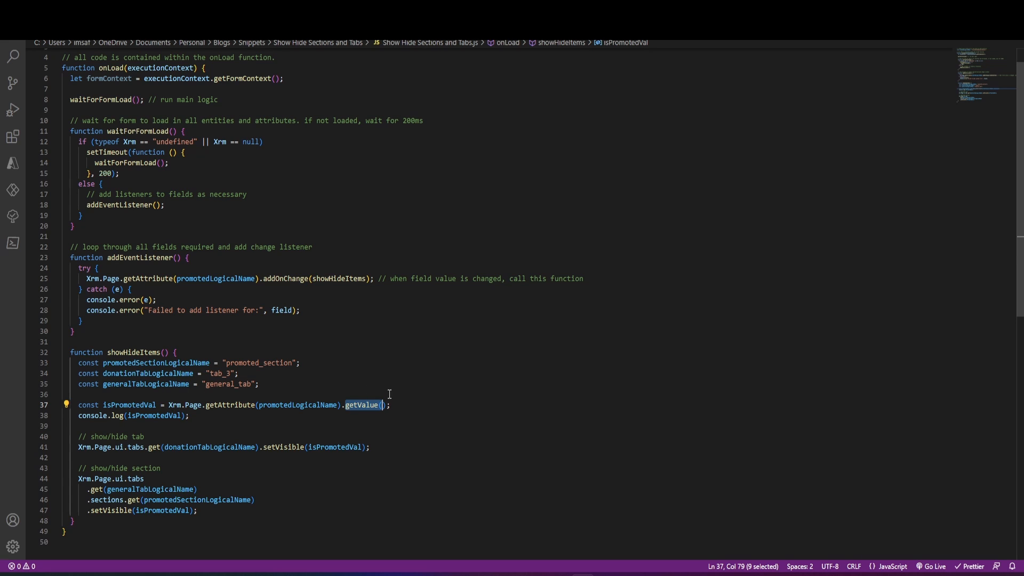
mouse_move(170, 440)
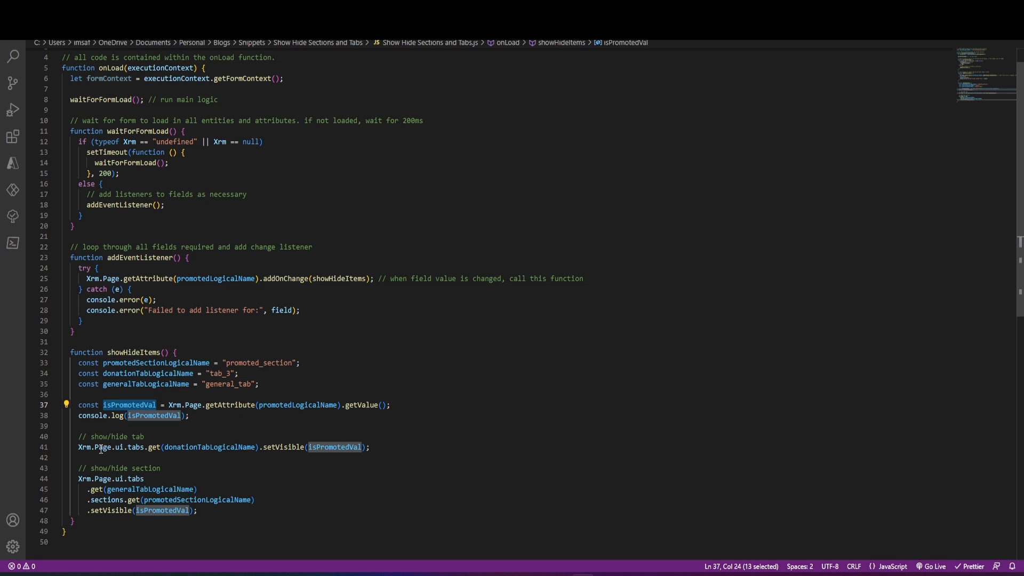
mouse_move(132, 447)
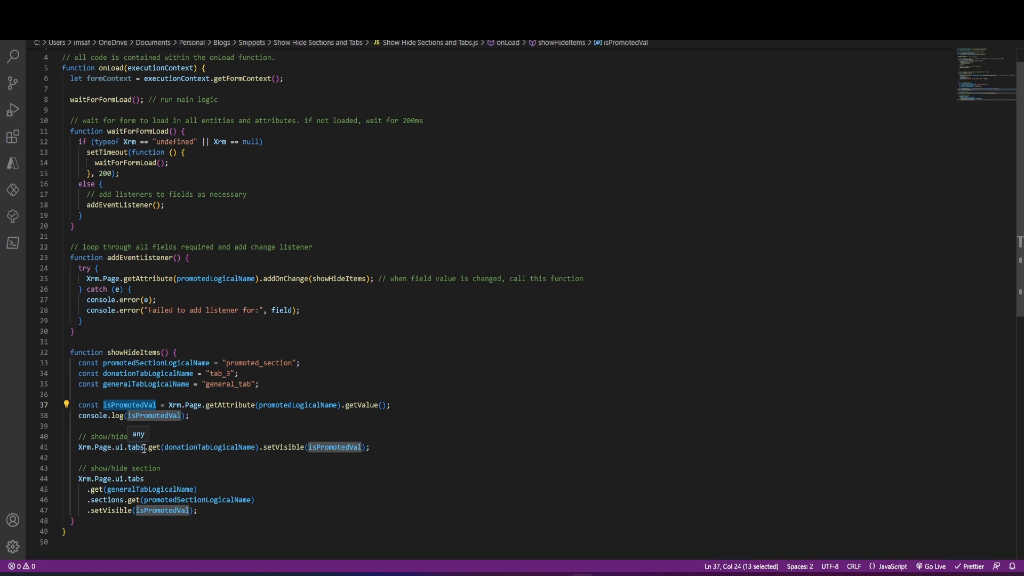
mouse_move(208, 447)
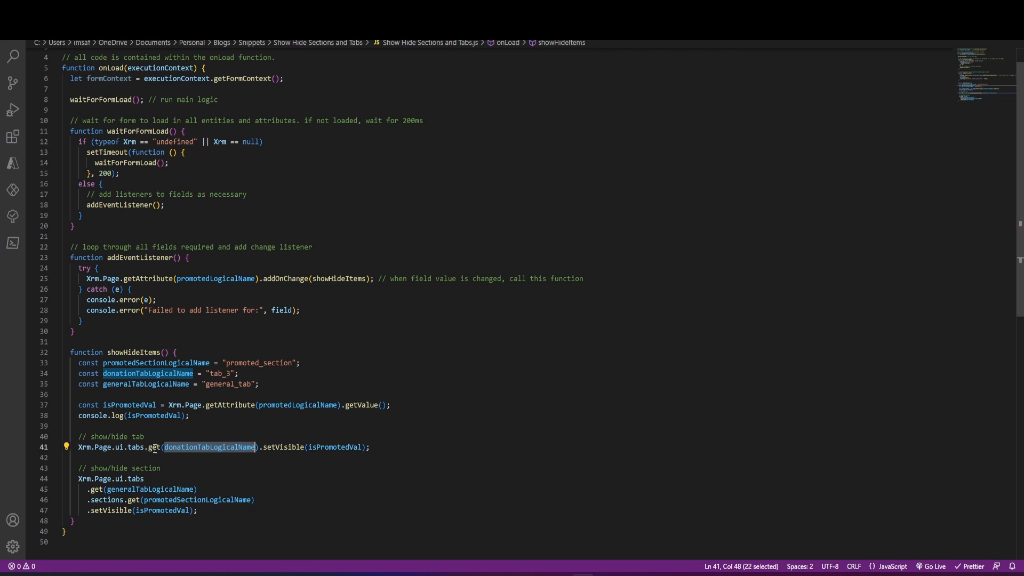
mouse_move(287, 449)
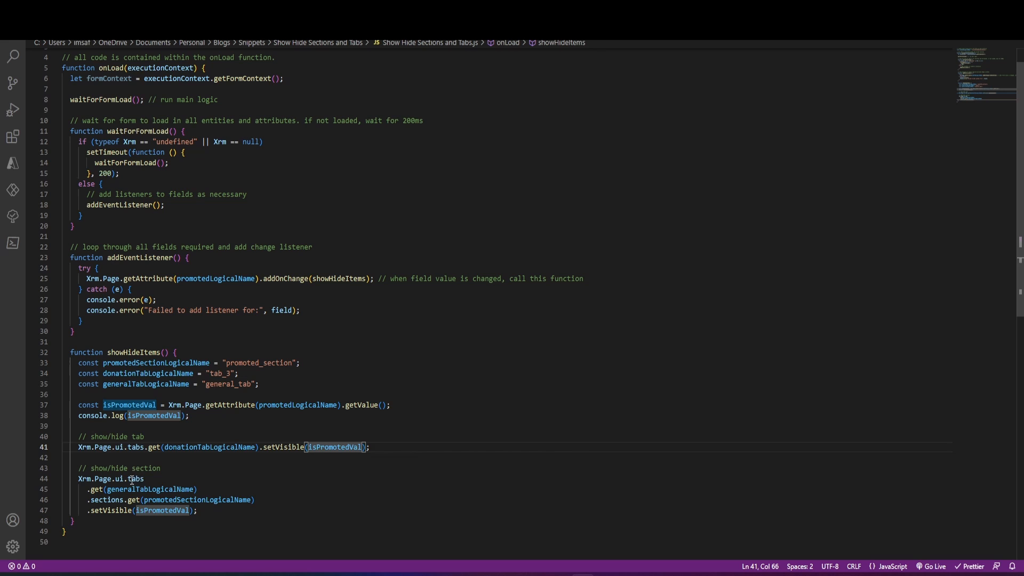
left_click(149, 489)
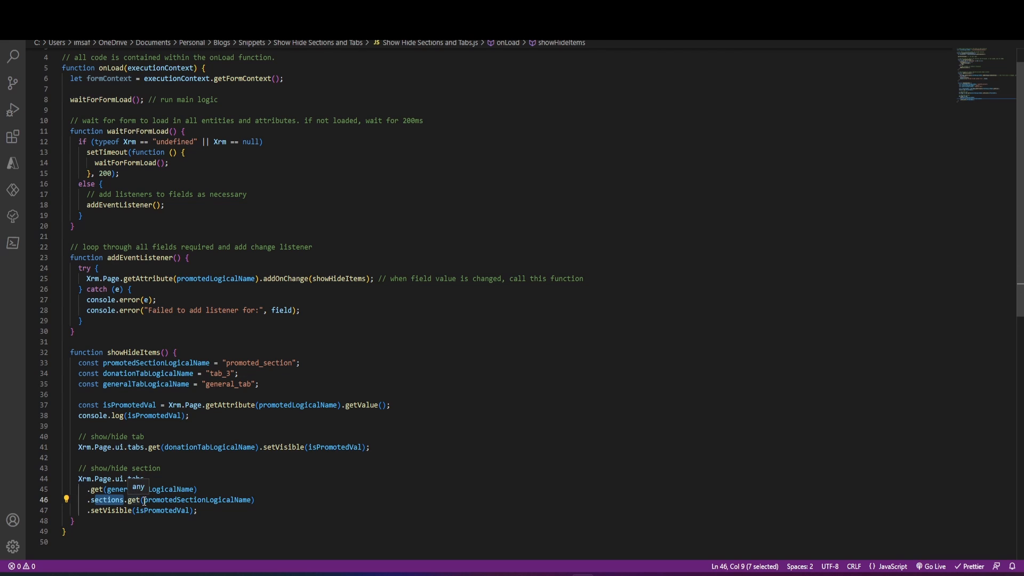
left_click(206, 513)
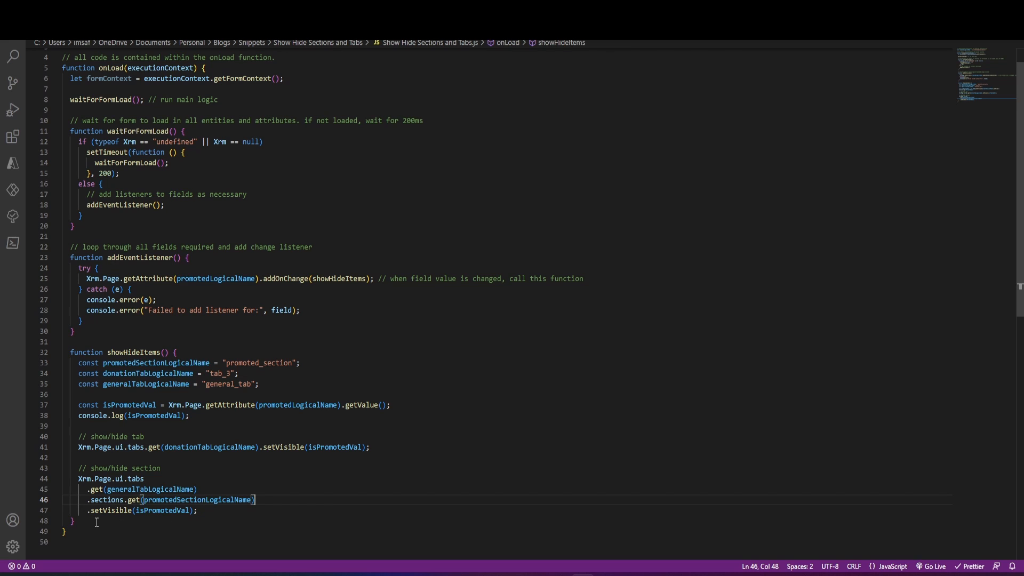
mouse_move(211, 510)
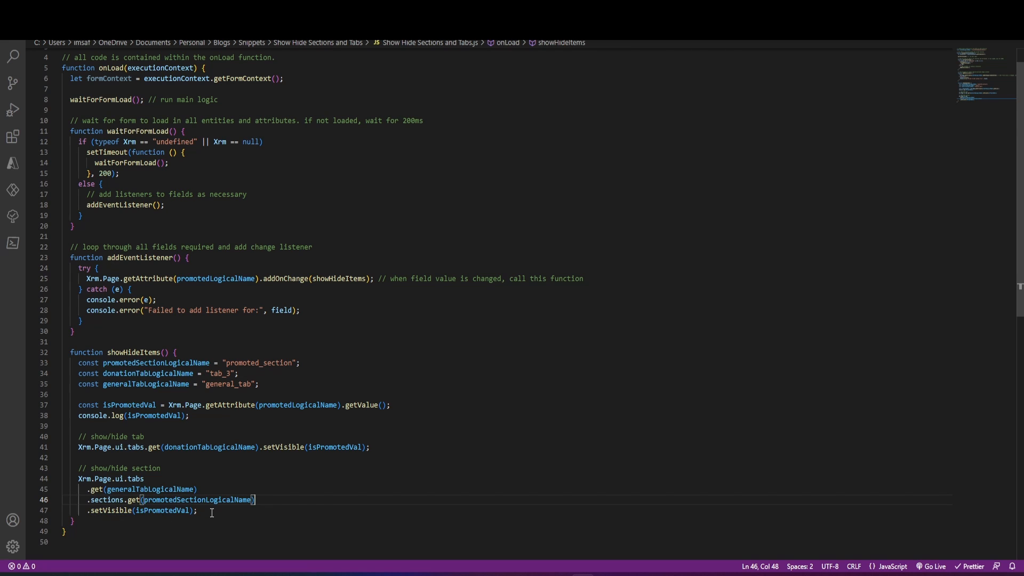
left_click(326, 462)
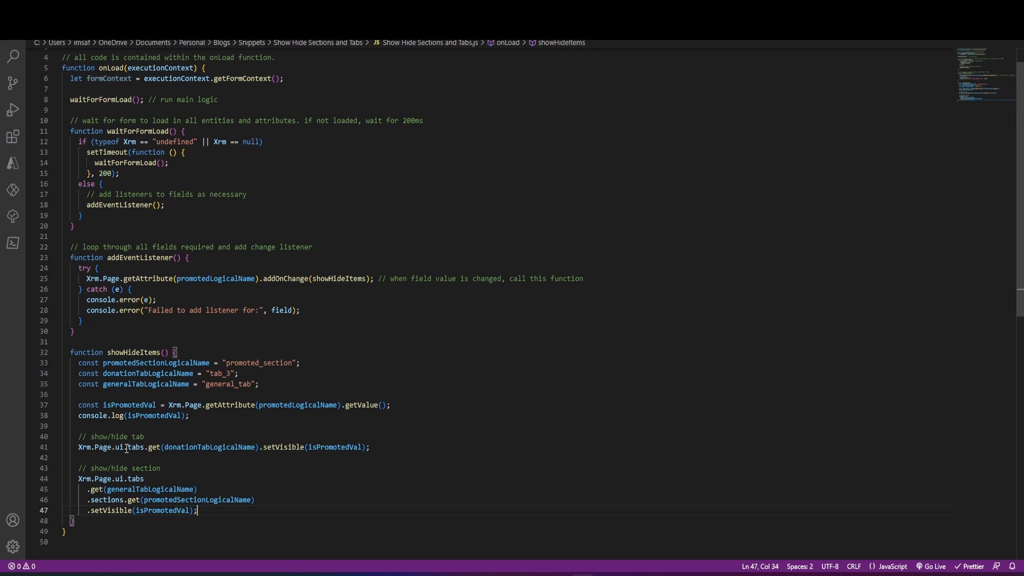
mouse_move(319, 449)
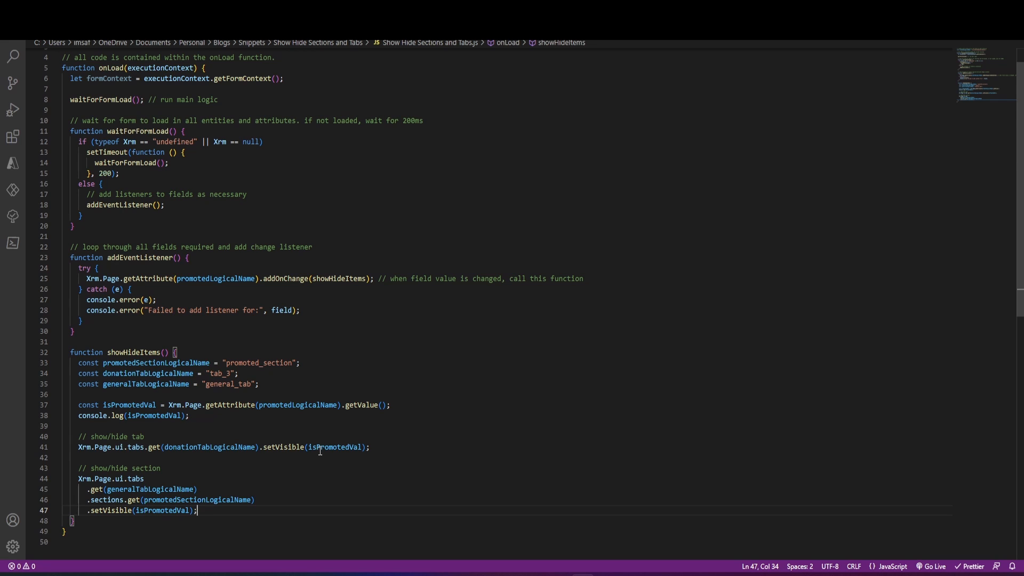
left_click(466, 457)
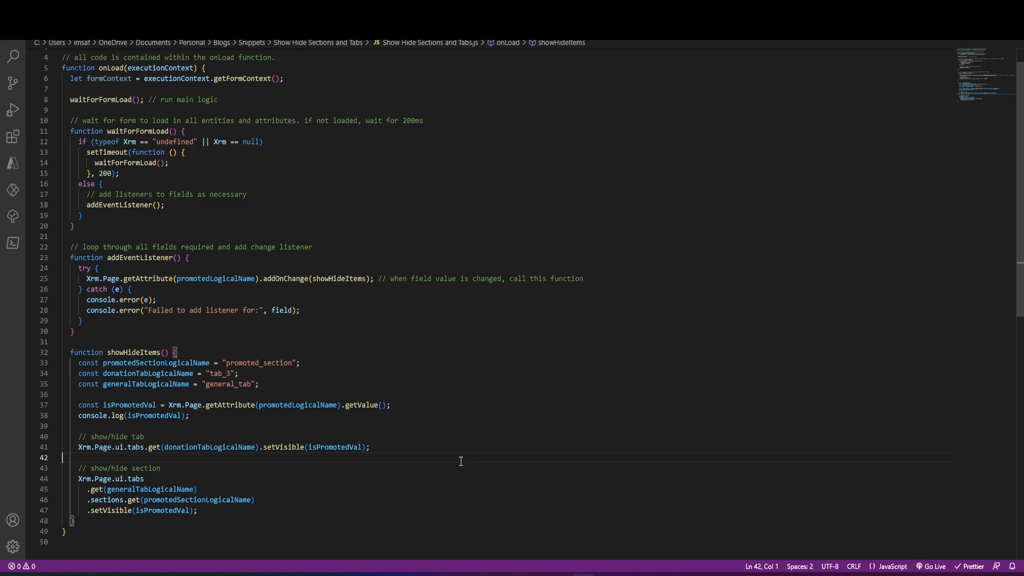
mouse_move(156, 452)
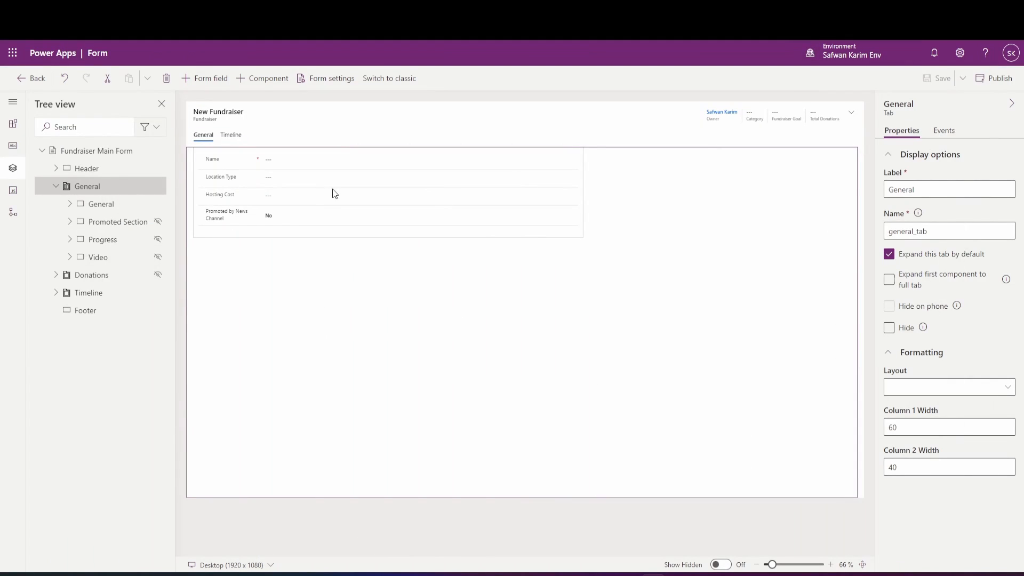
mouse_move(247, 134)
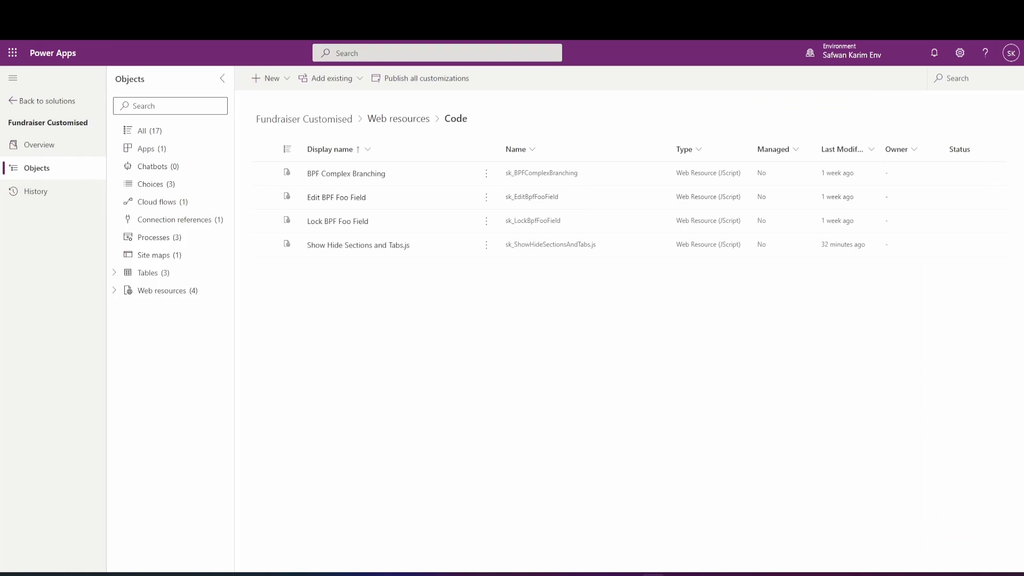
mouse_move(152, 166)
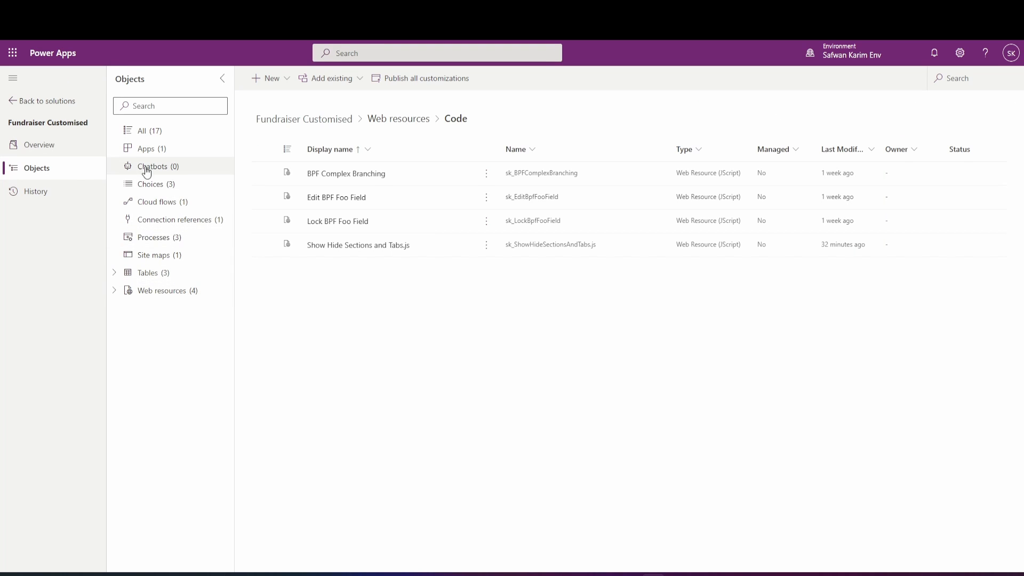
mouse_move(56, 126)
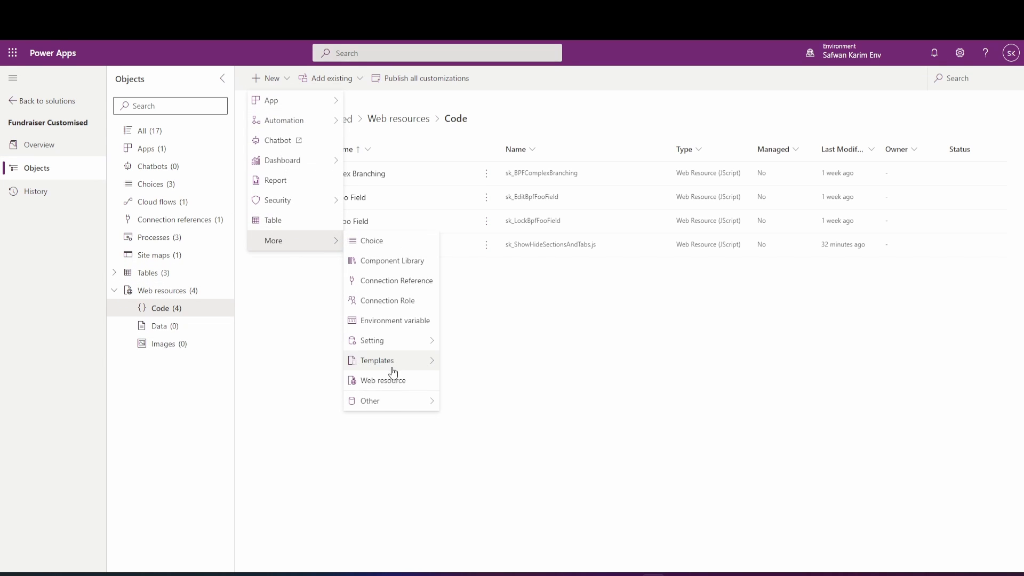
- Abandon the file upload and discard the new web resource without saving it
left_click(384, 380)
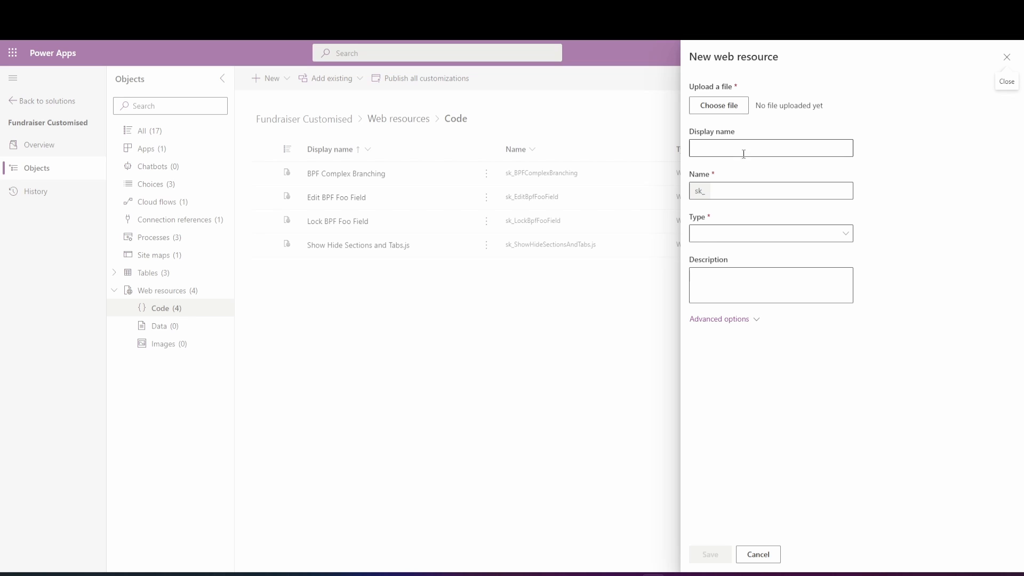
left_click(717, 105)
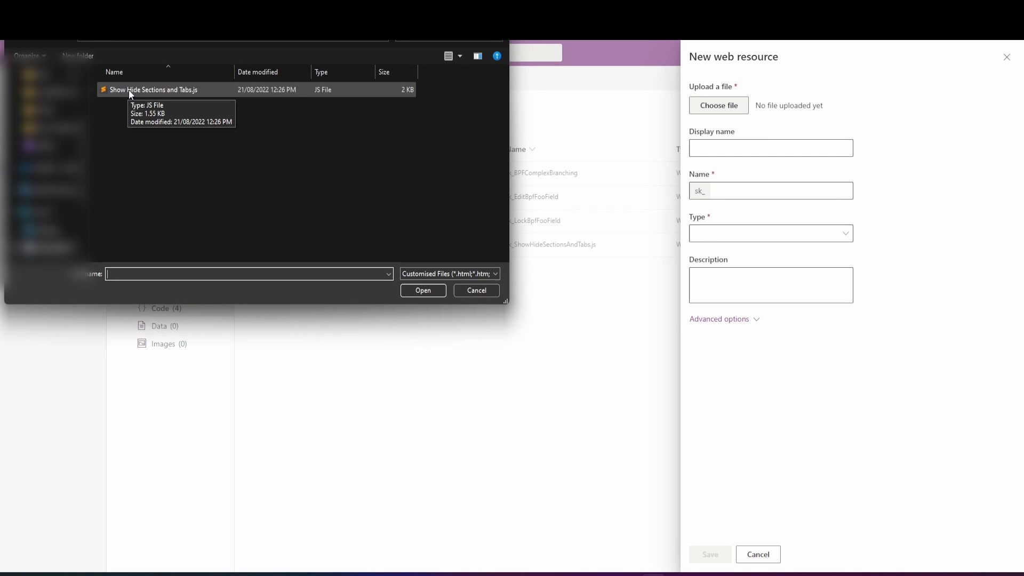
left_click(476, 290)
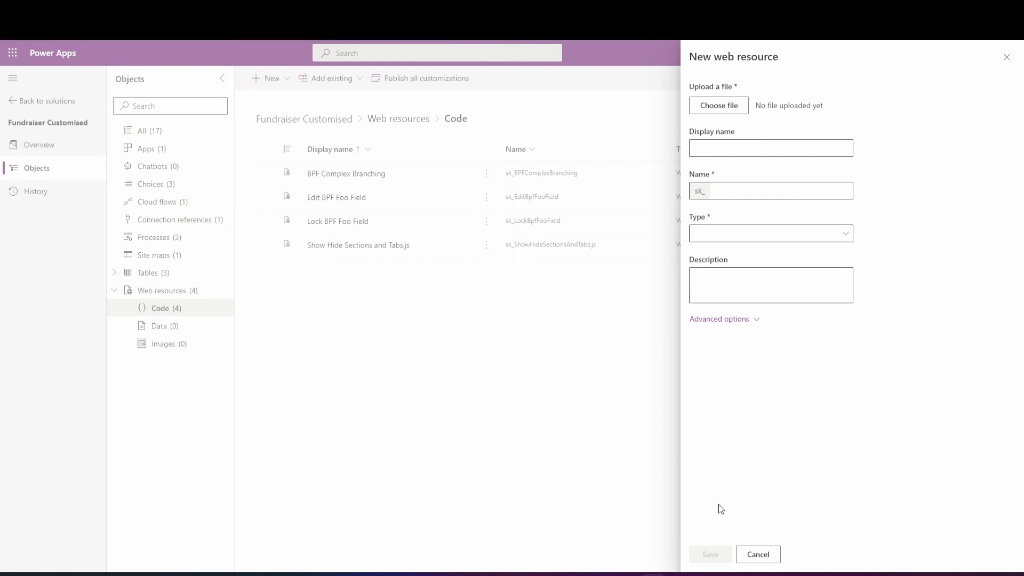
left_click(757, 553)
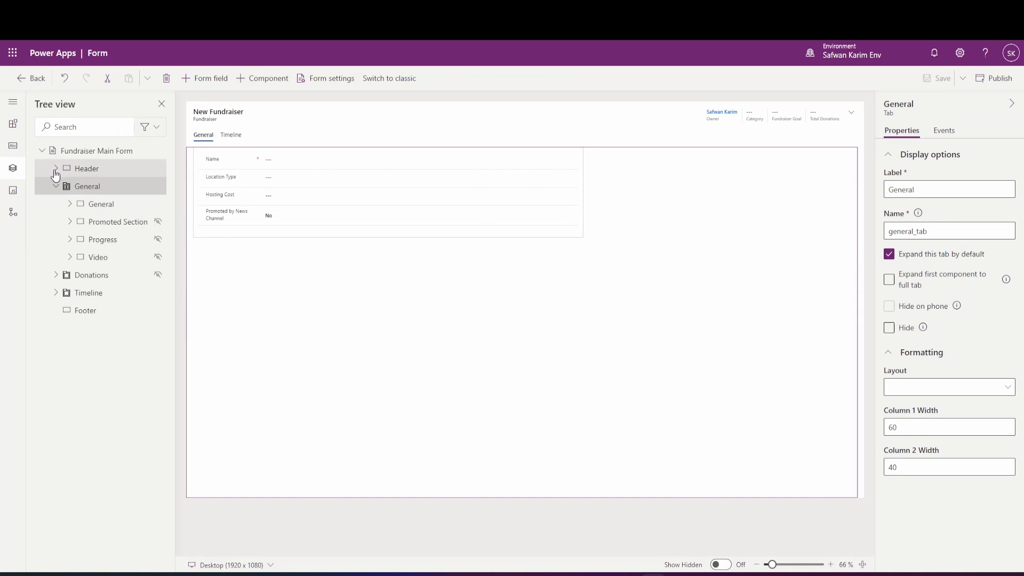
- Add Show Hide Sections and Tabs.js to the form's script libraries
left_click(13, 191)
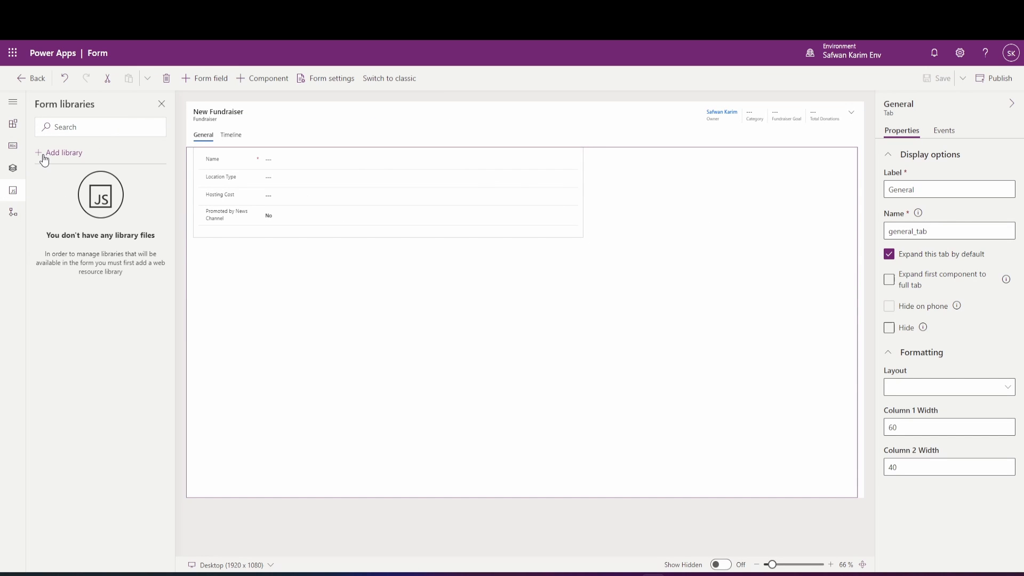
left_click(63, 152)
type("Show Hide Sections and Tabs.js")
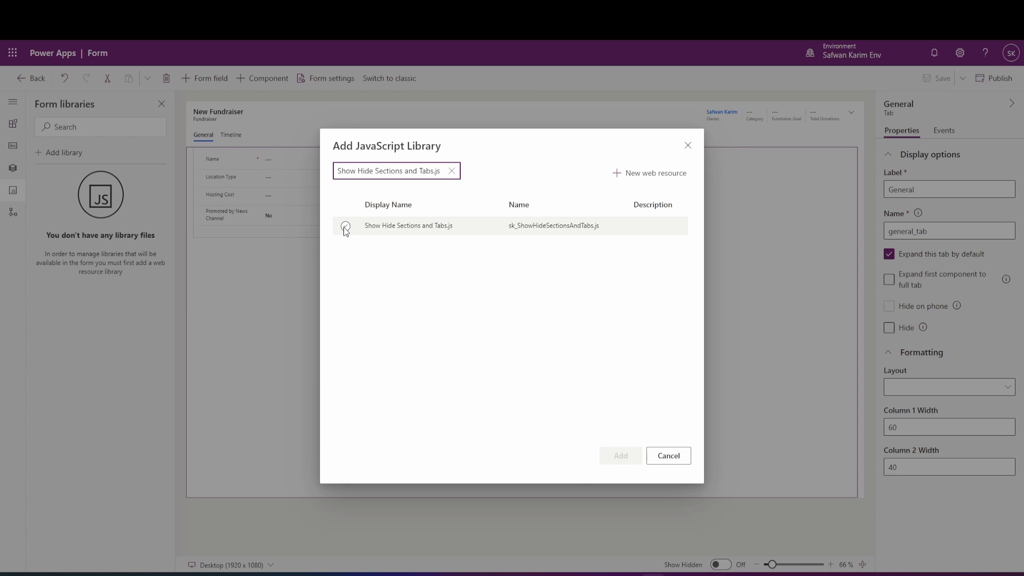
left_click(618, 455)
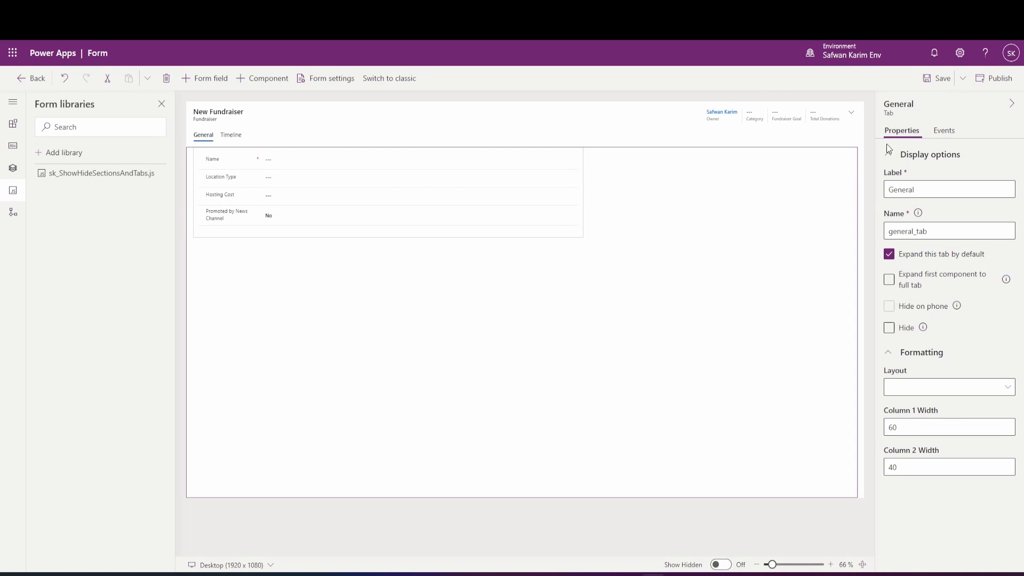
mouse_move(787, 136)
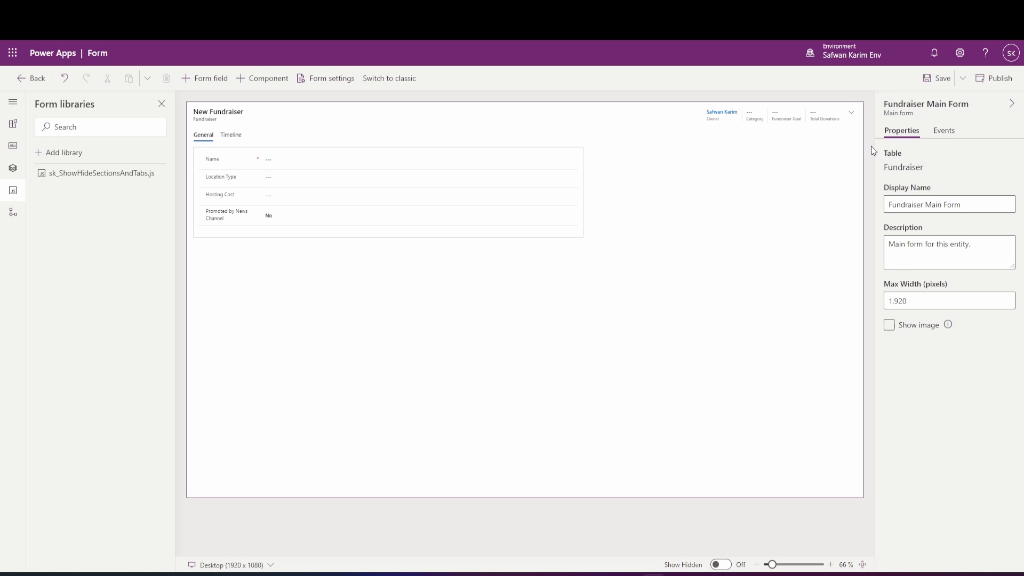
mouse_move(853, 118)
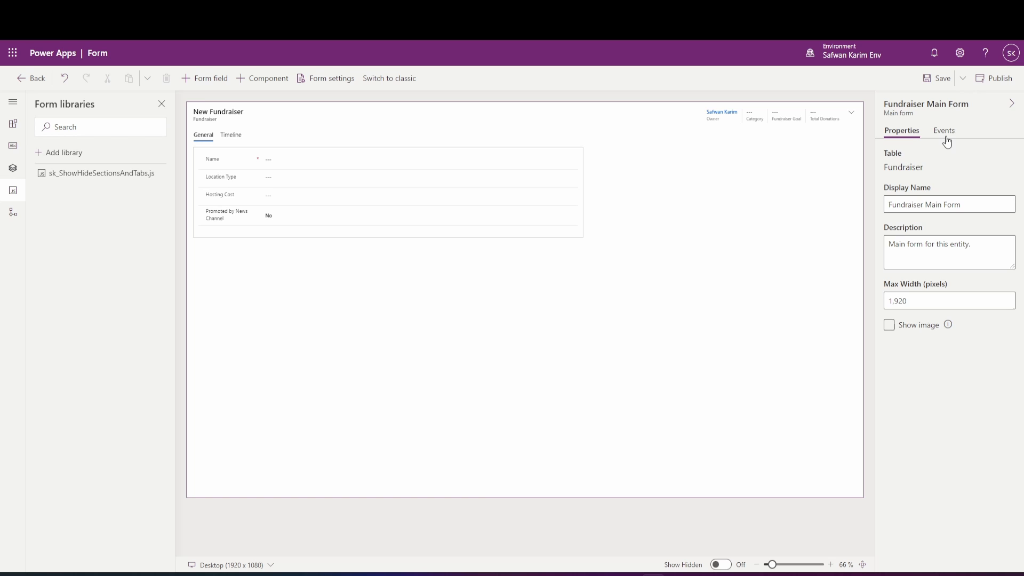
- Add an On Load handler calling onLoad from the library with execution context passed
left_click(943, 130)
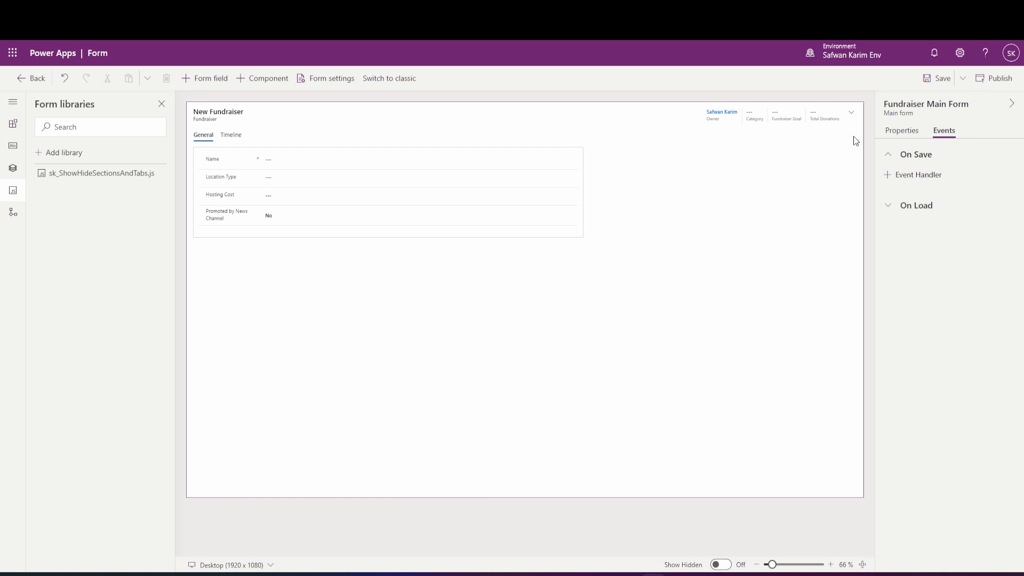
mouse_move(747, 244)
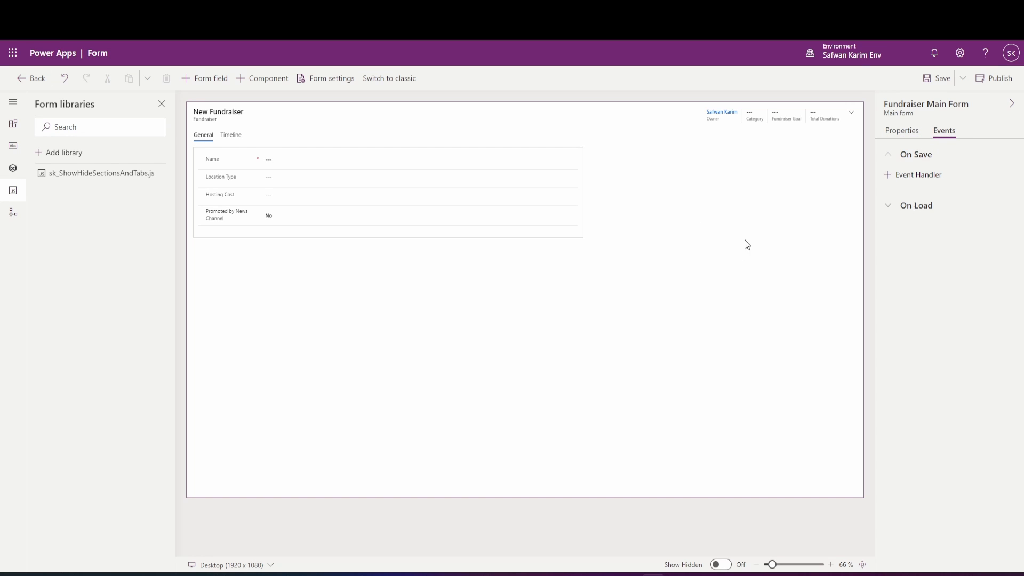
mouse_move(911, 211)
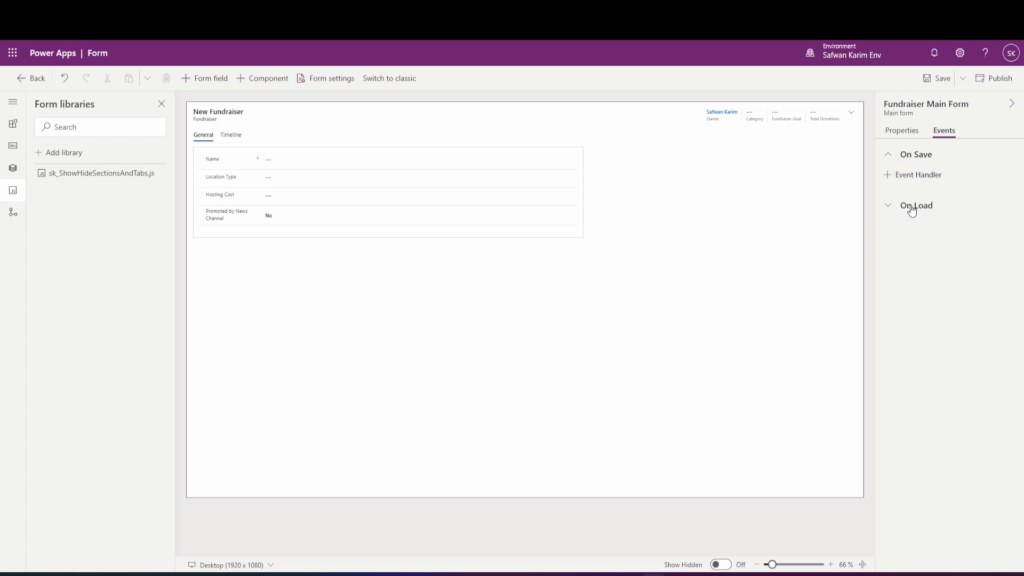
left_click(917, 225)
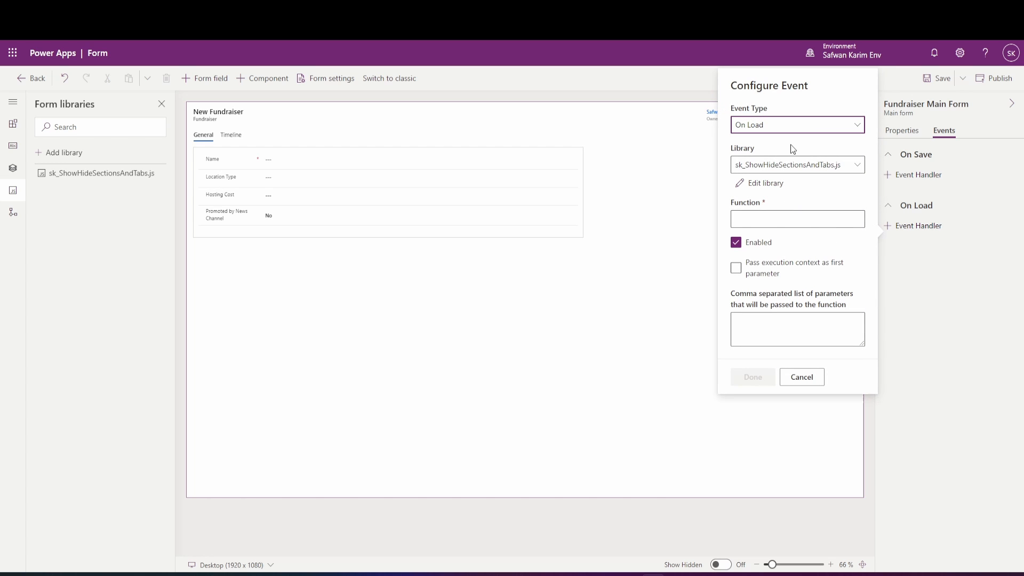
type("o")
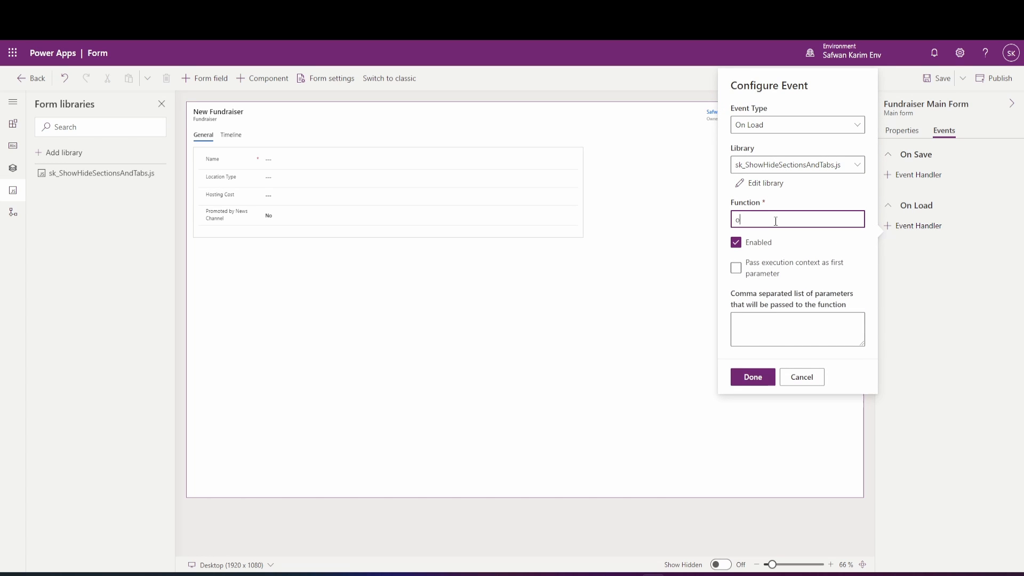
type("onLoad")
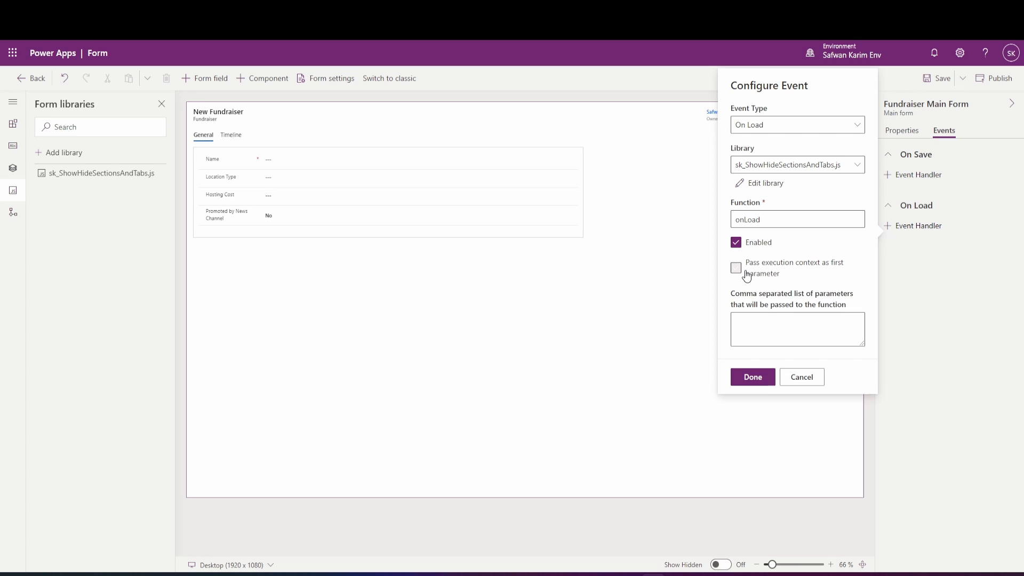
left_click(752, 377)
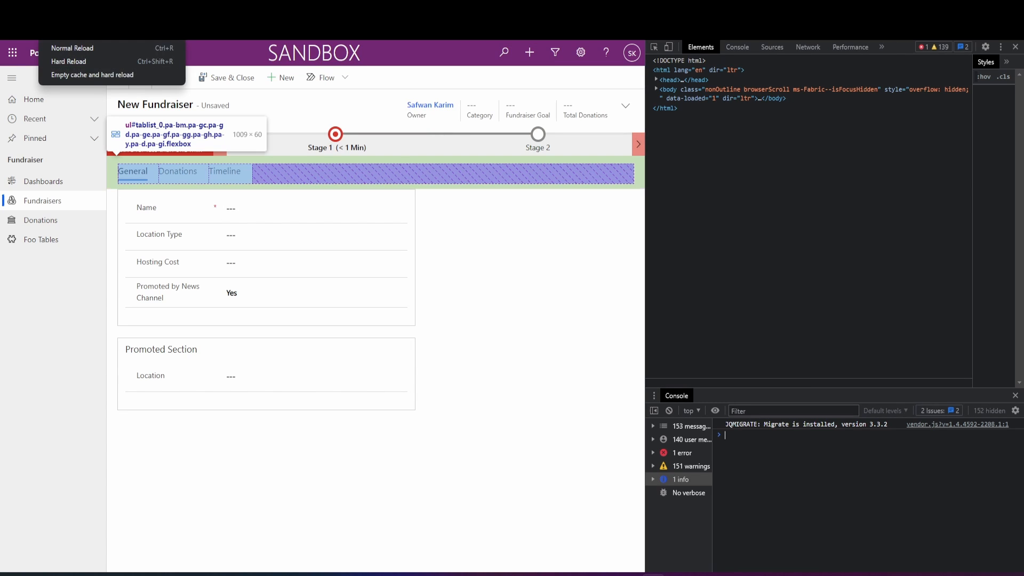
- Empty the cache and hard reload the app, confirming despite unsaved changes
left_click(69, 61)
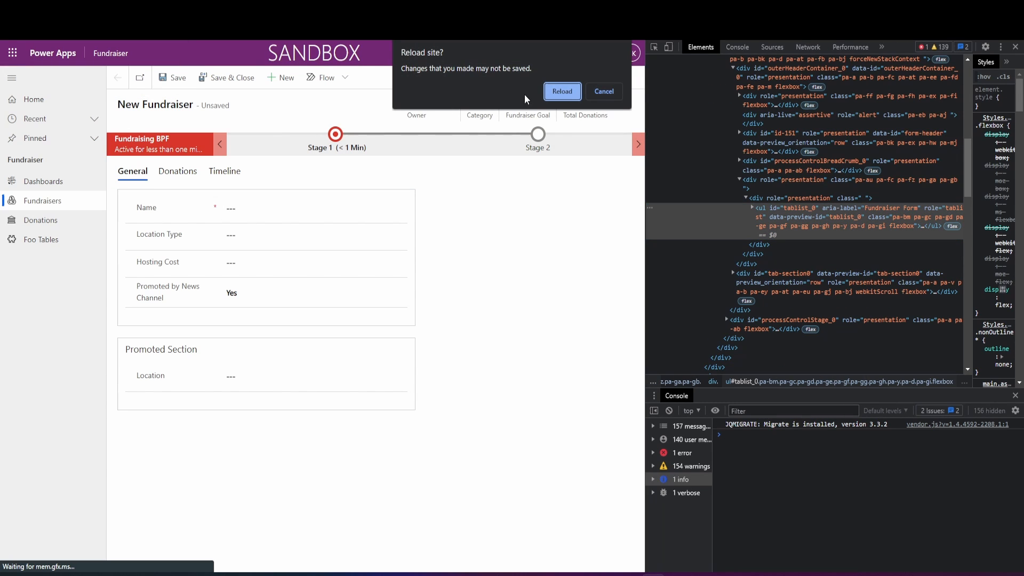
left_click(560, 92)
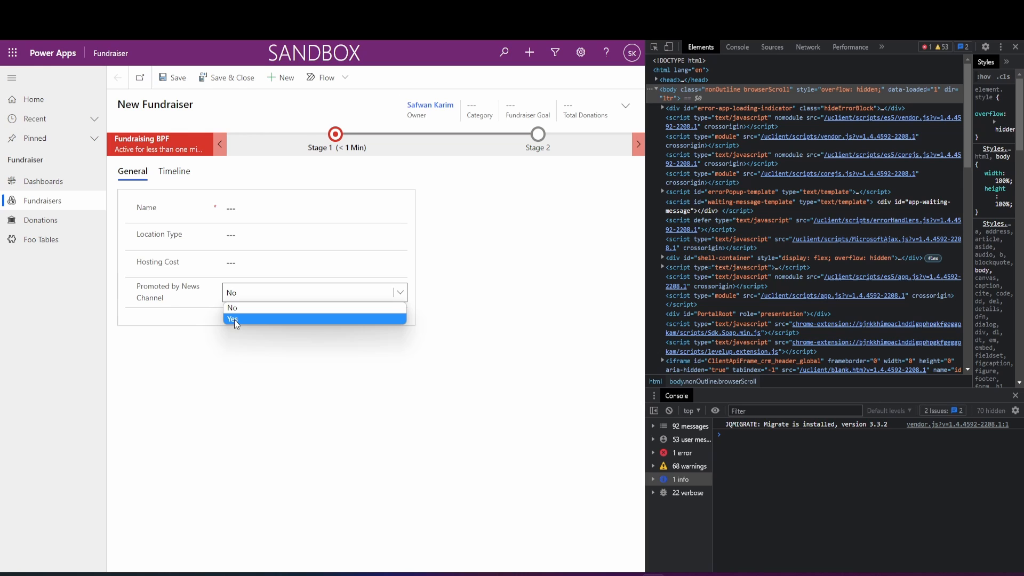
- Set Promoted by News Channel to Yes and check the value logged in the console
left_click(234, 319)
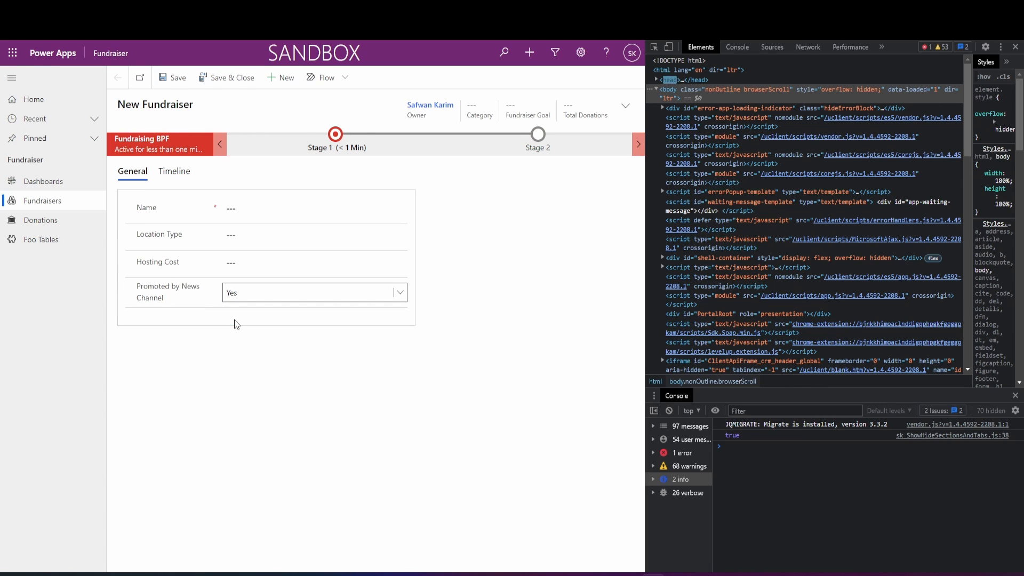
left_click(313, 292)
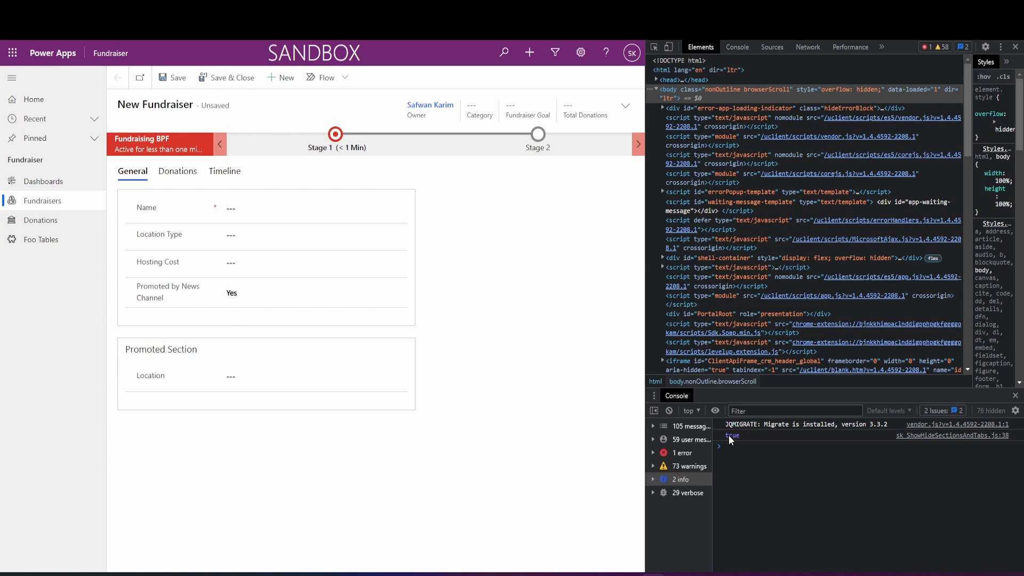
left_click(314, 376)
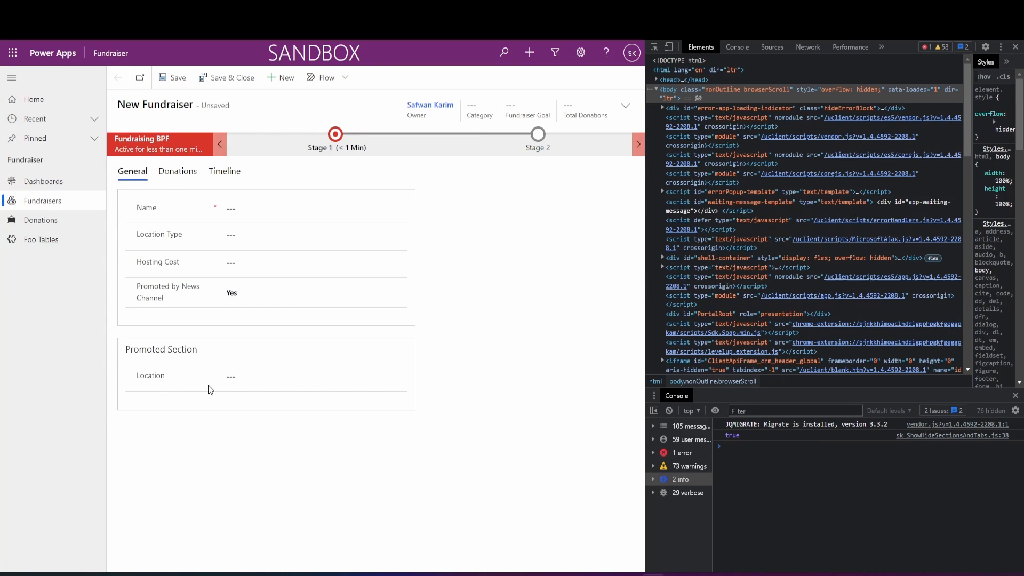
mouse_move(178, 170)
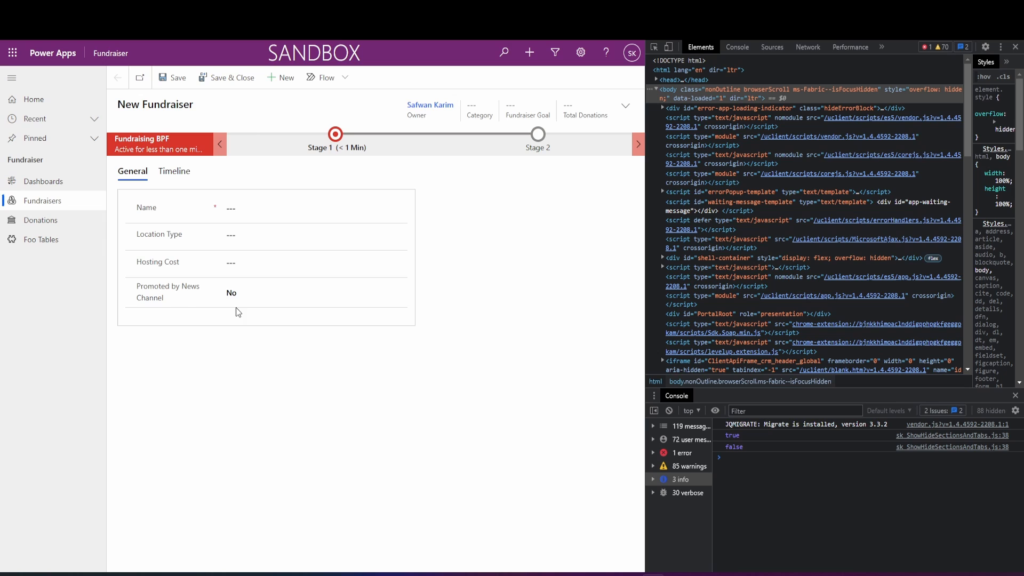
mouse_move(138, 337)
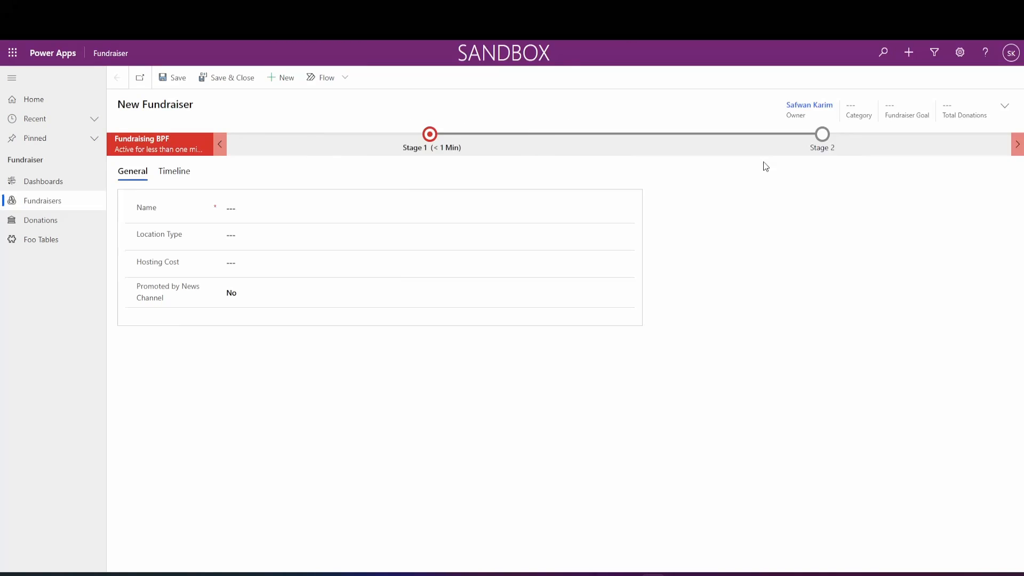
mouse_move(475, 90)
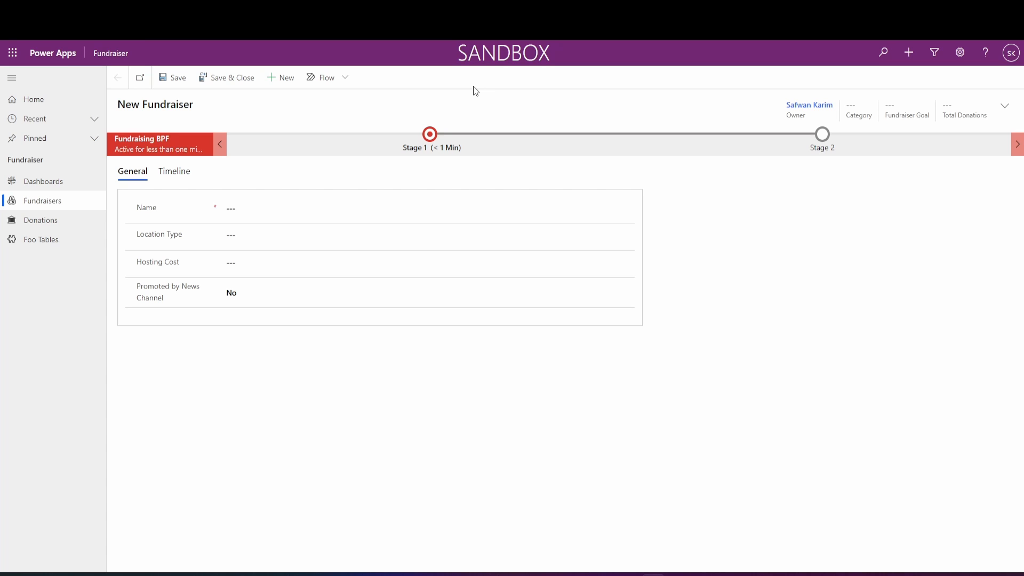
mouse_move(495, 84)
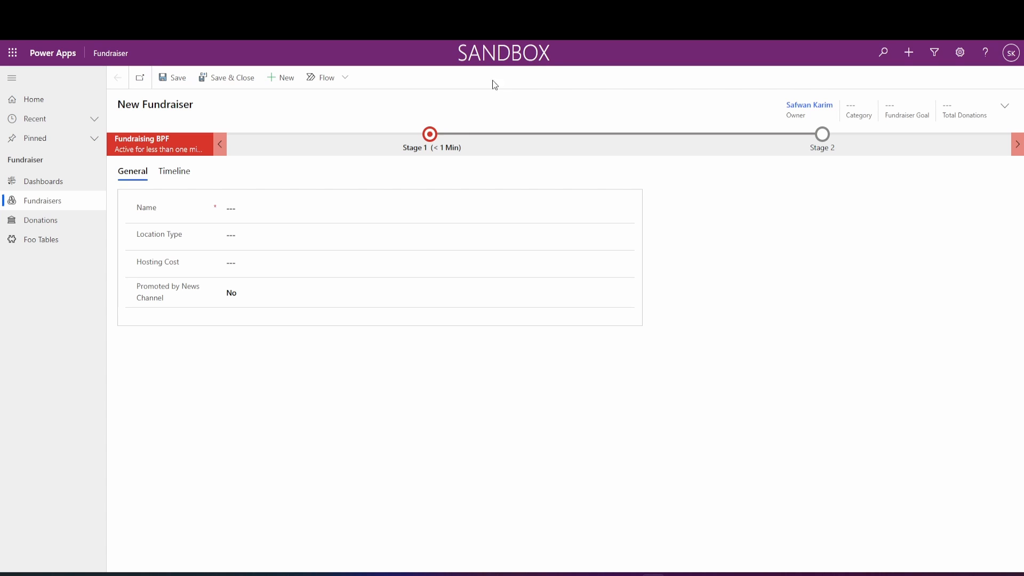